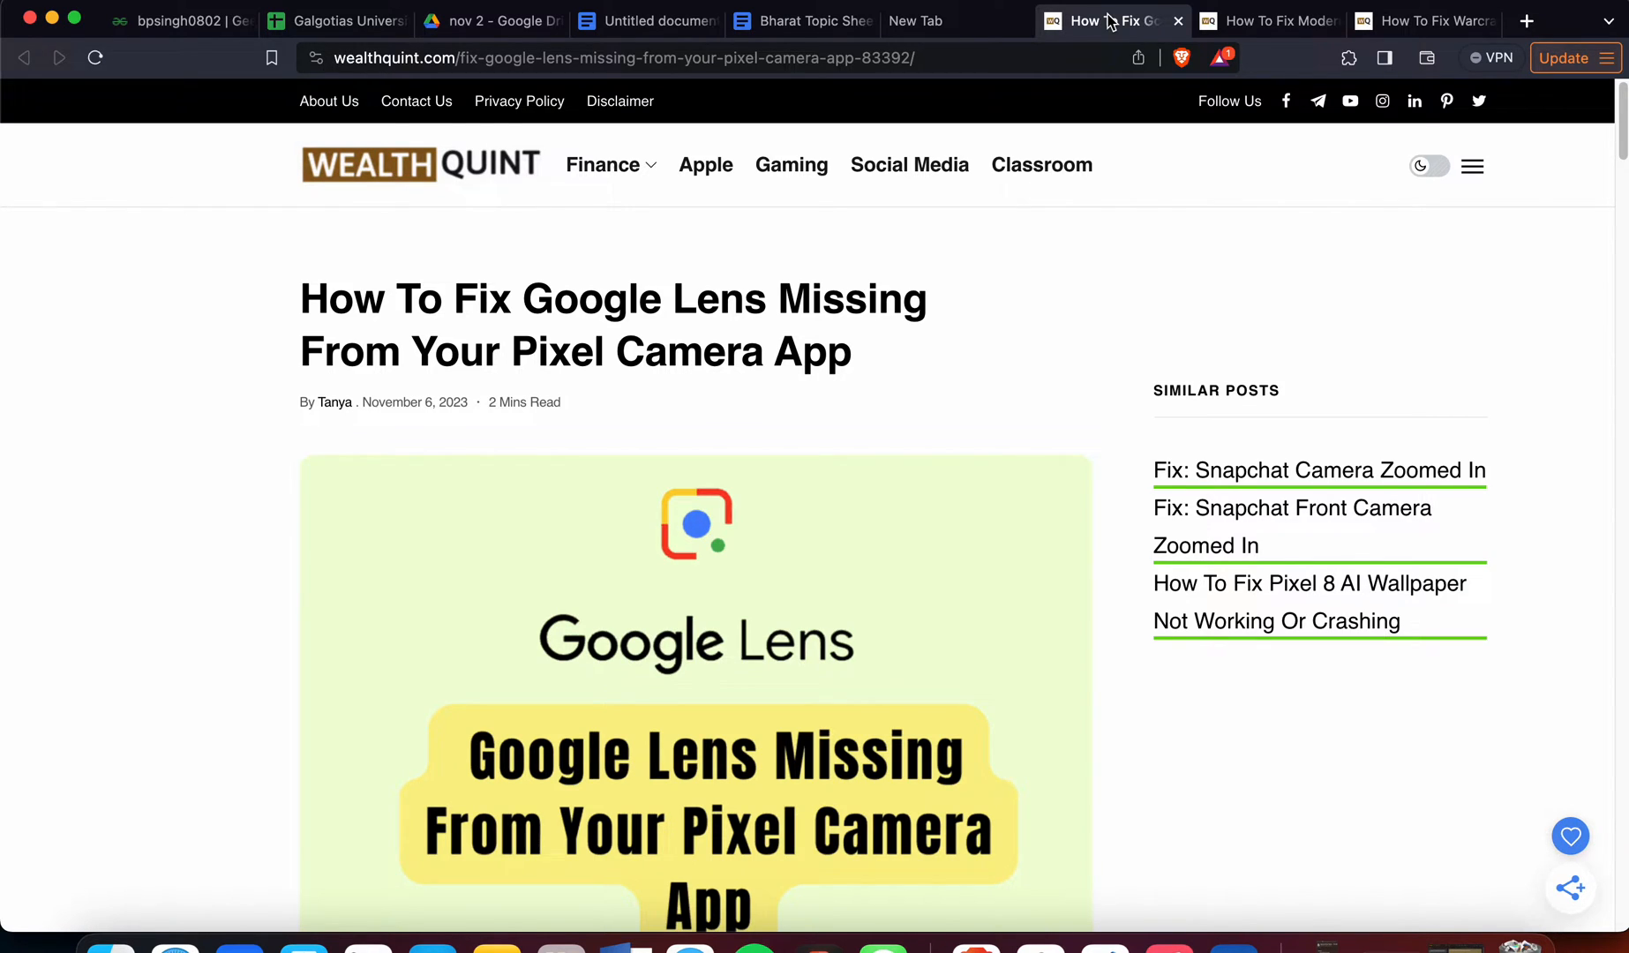
# Step: Scroll from the title past the Google Lens cover image to the introduction and first phone screenshot
pyautogui.scroll(-3)
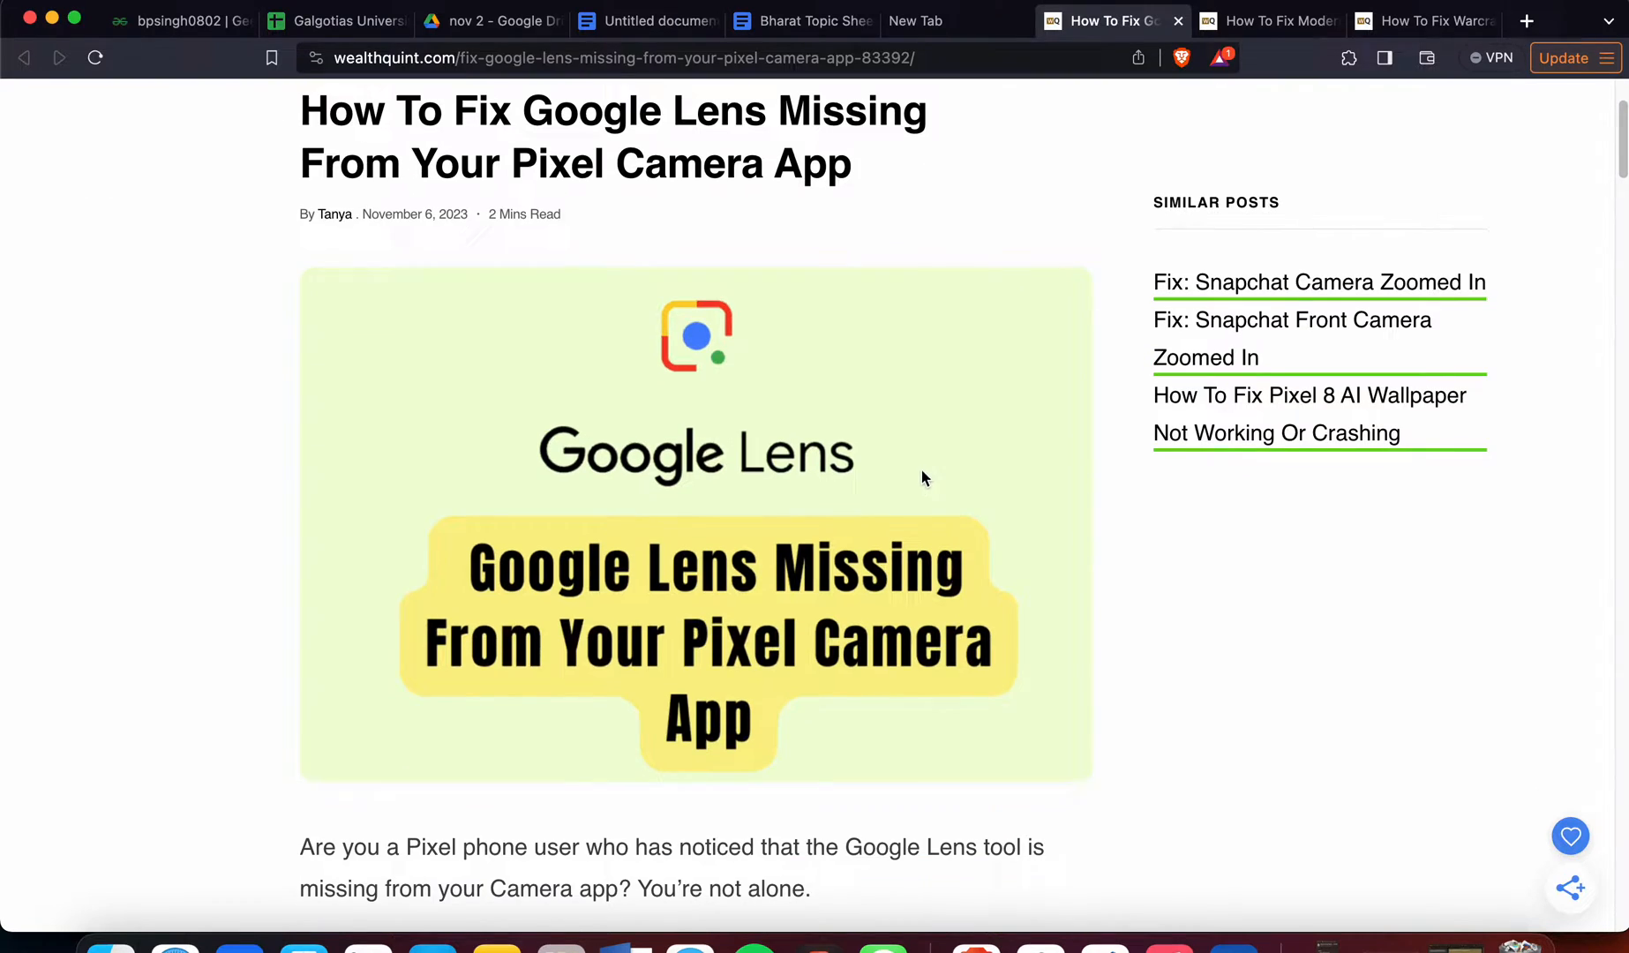
pyautogui.scroll(-3)
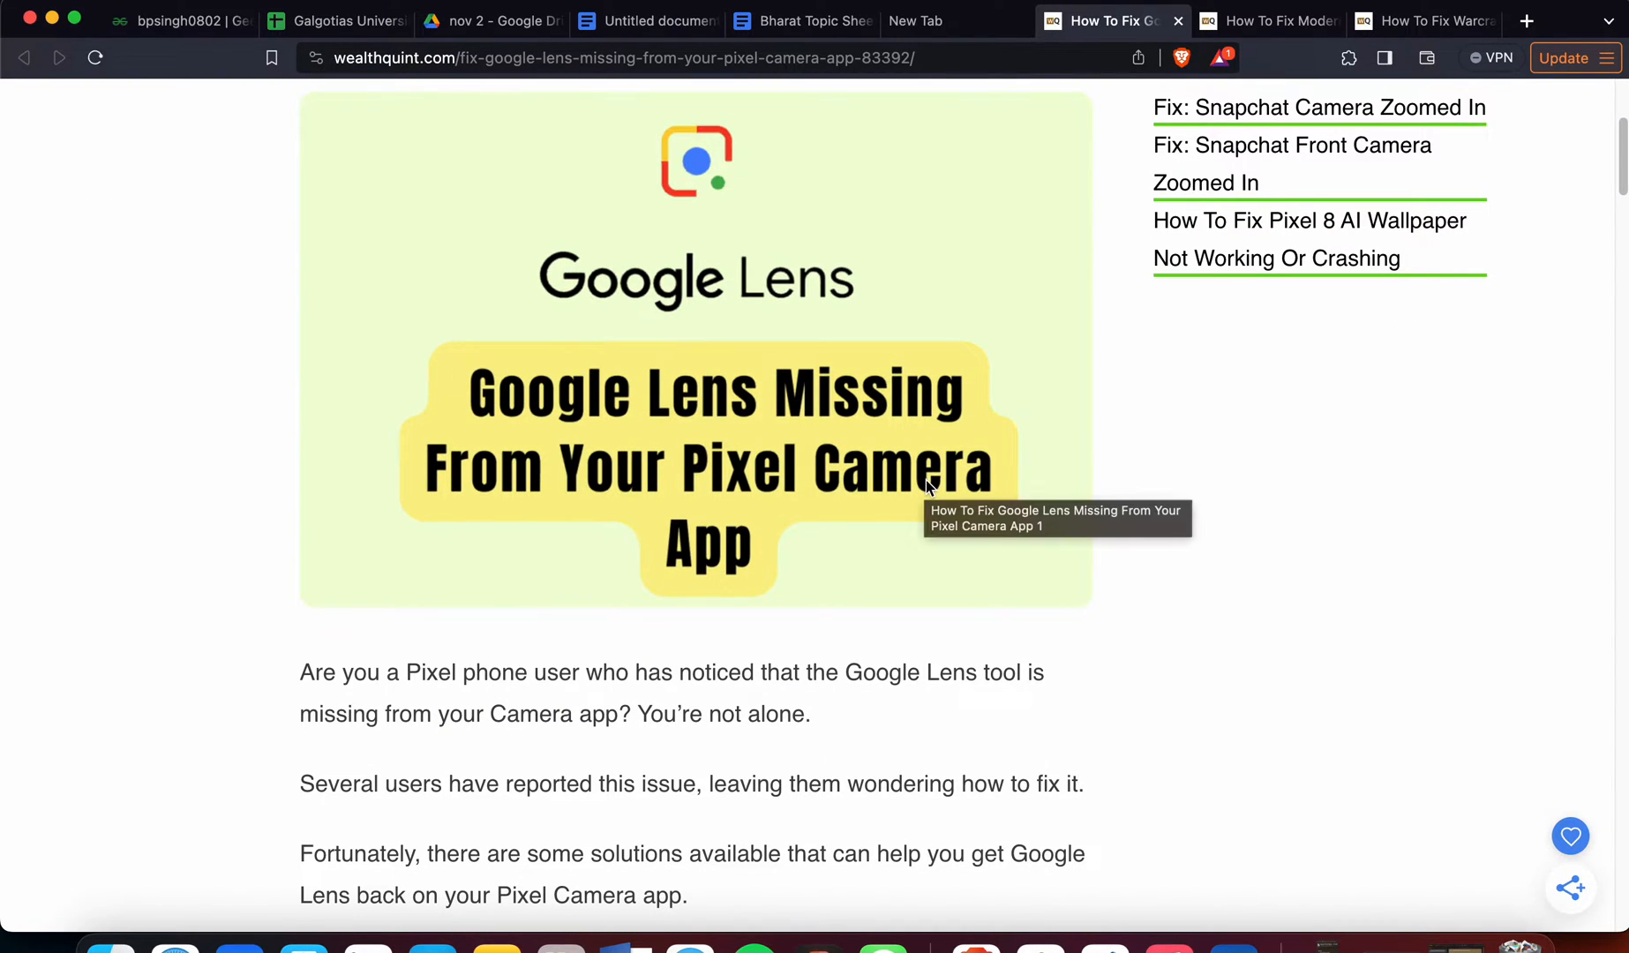
pyautogui.moveTo(1203, 542)
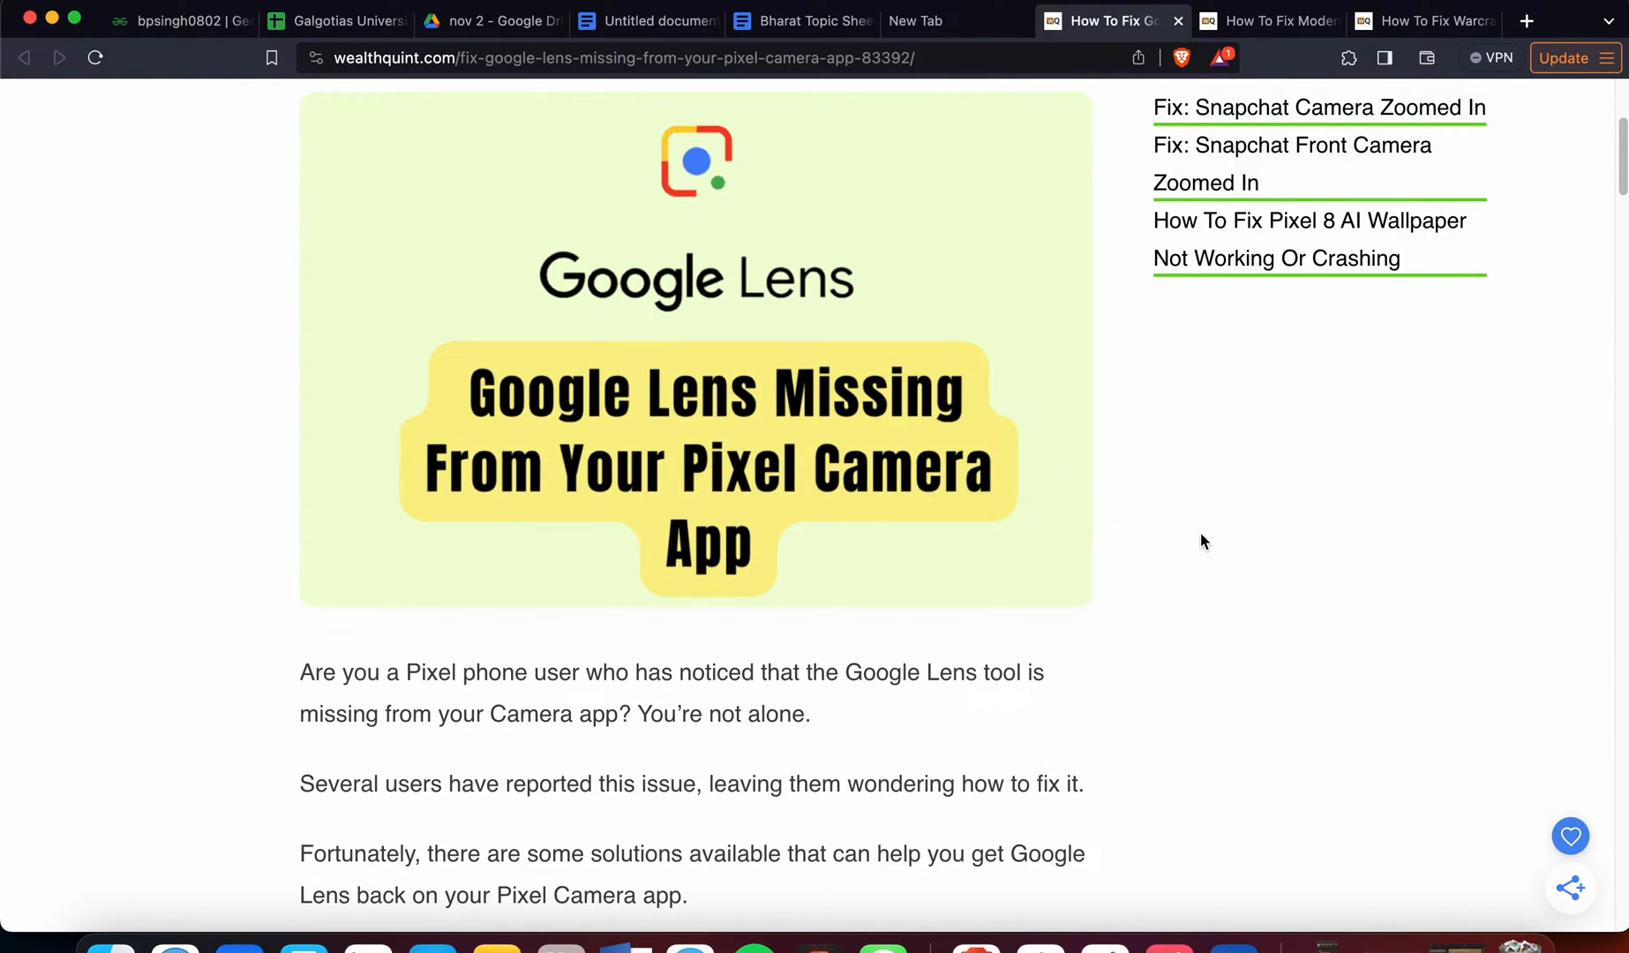
pyautogui.scroll(-3)
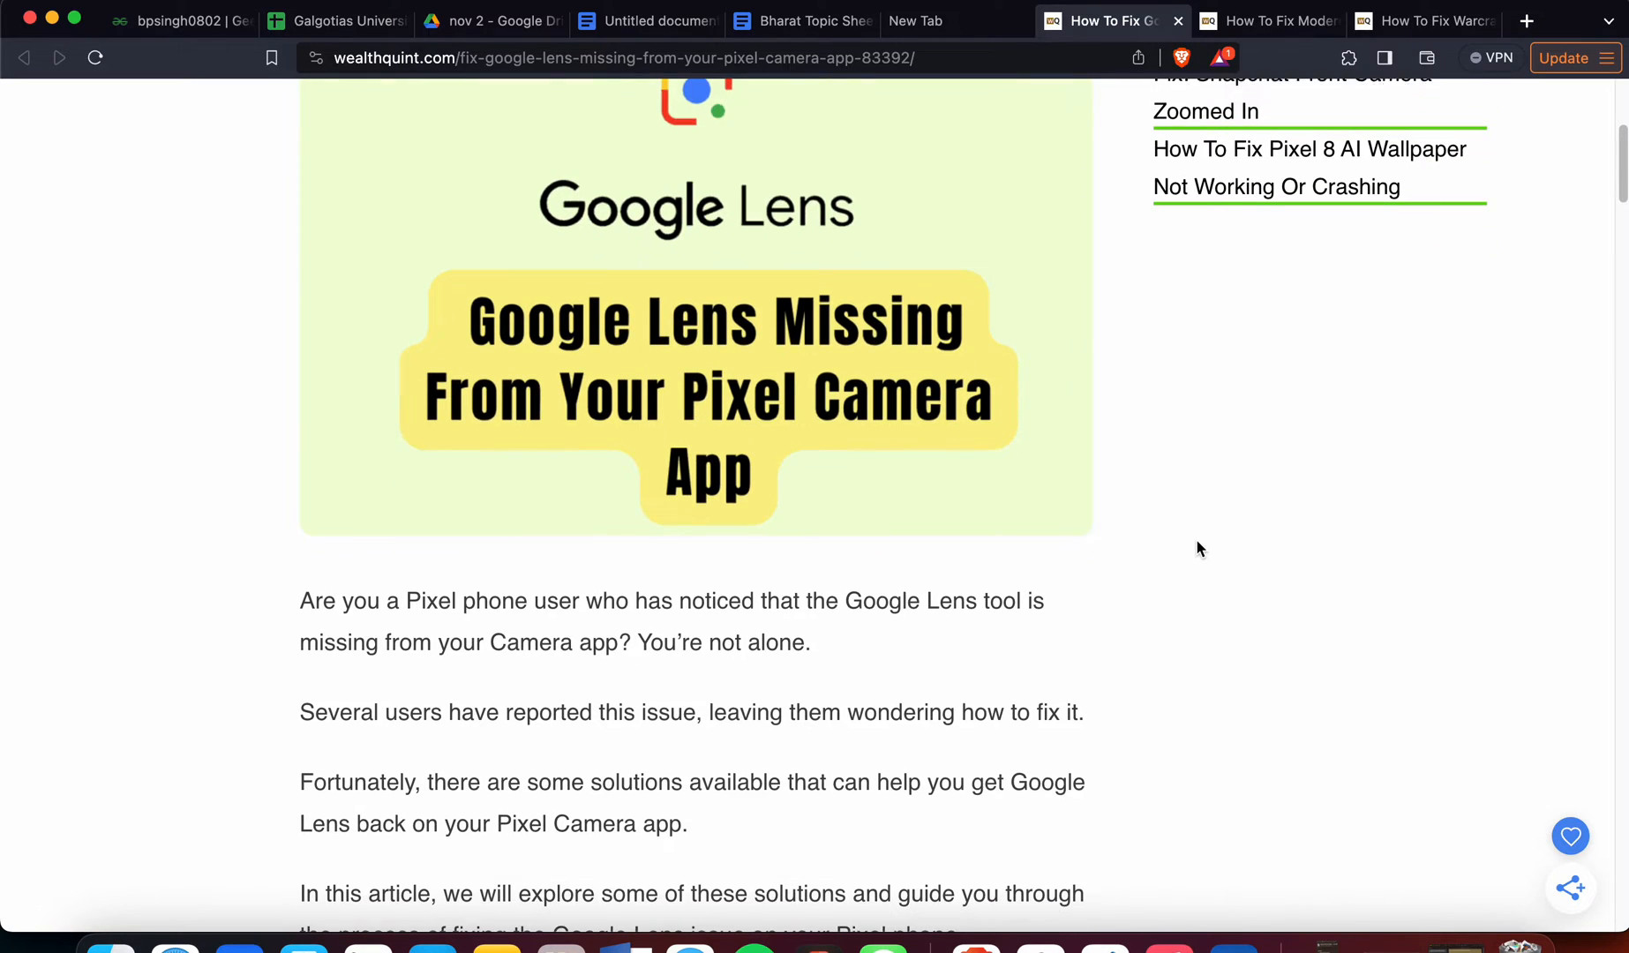
pyautogui.scroll(-3)
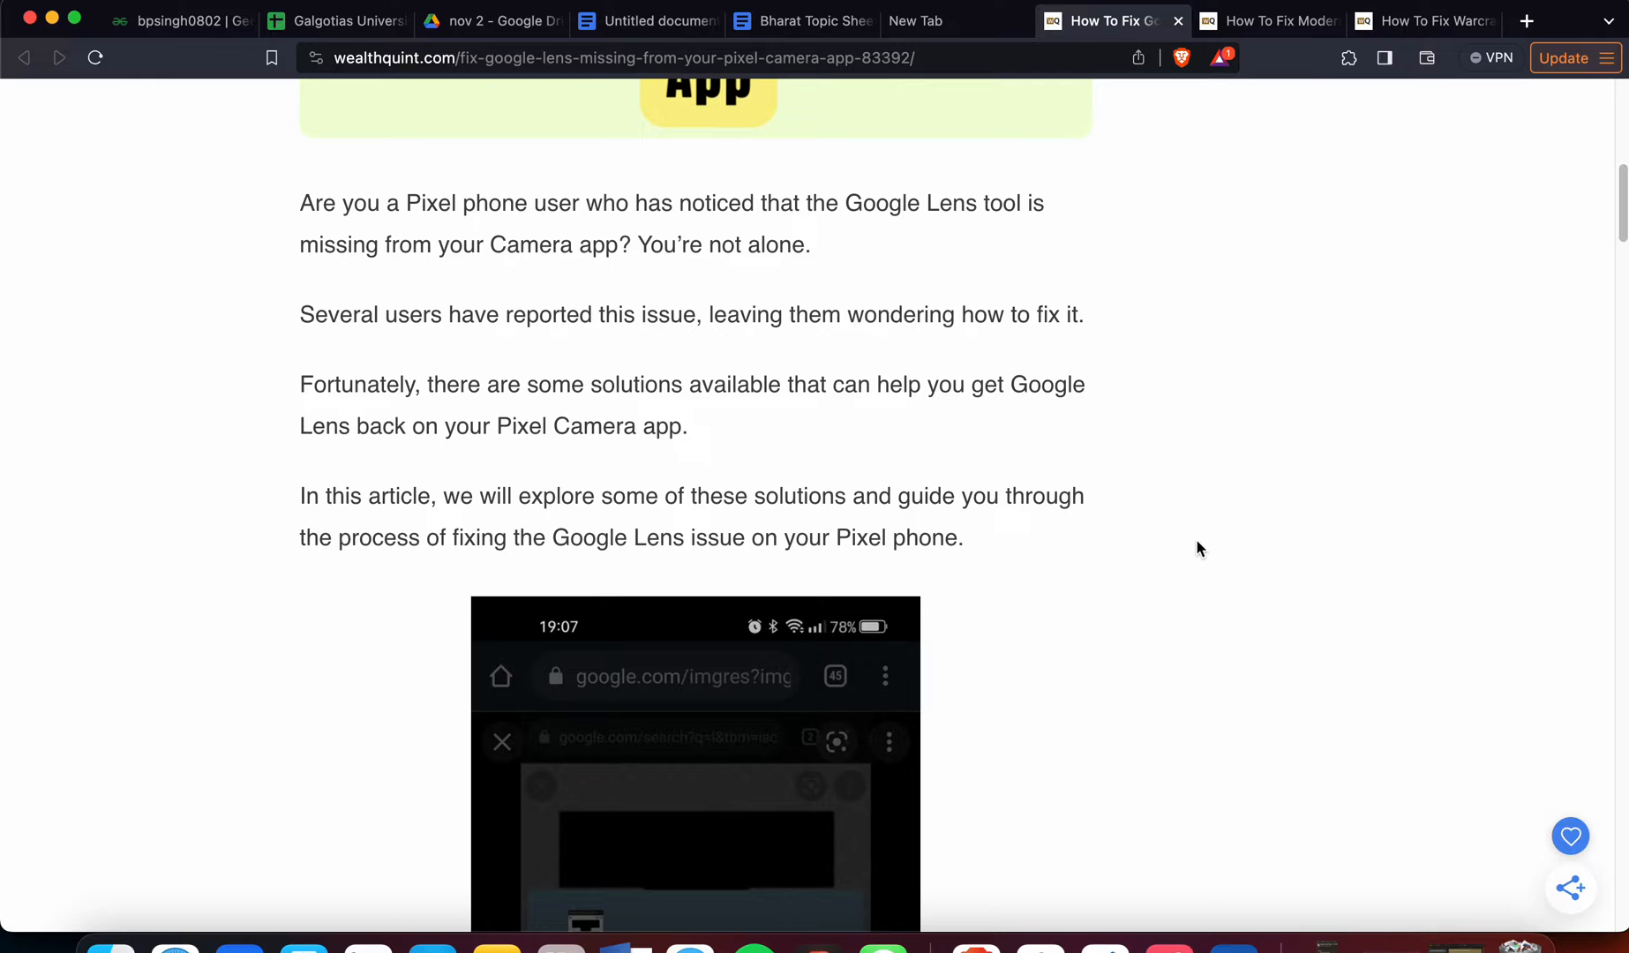
pyautogui.scroll(-3)
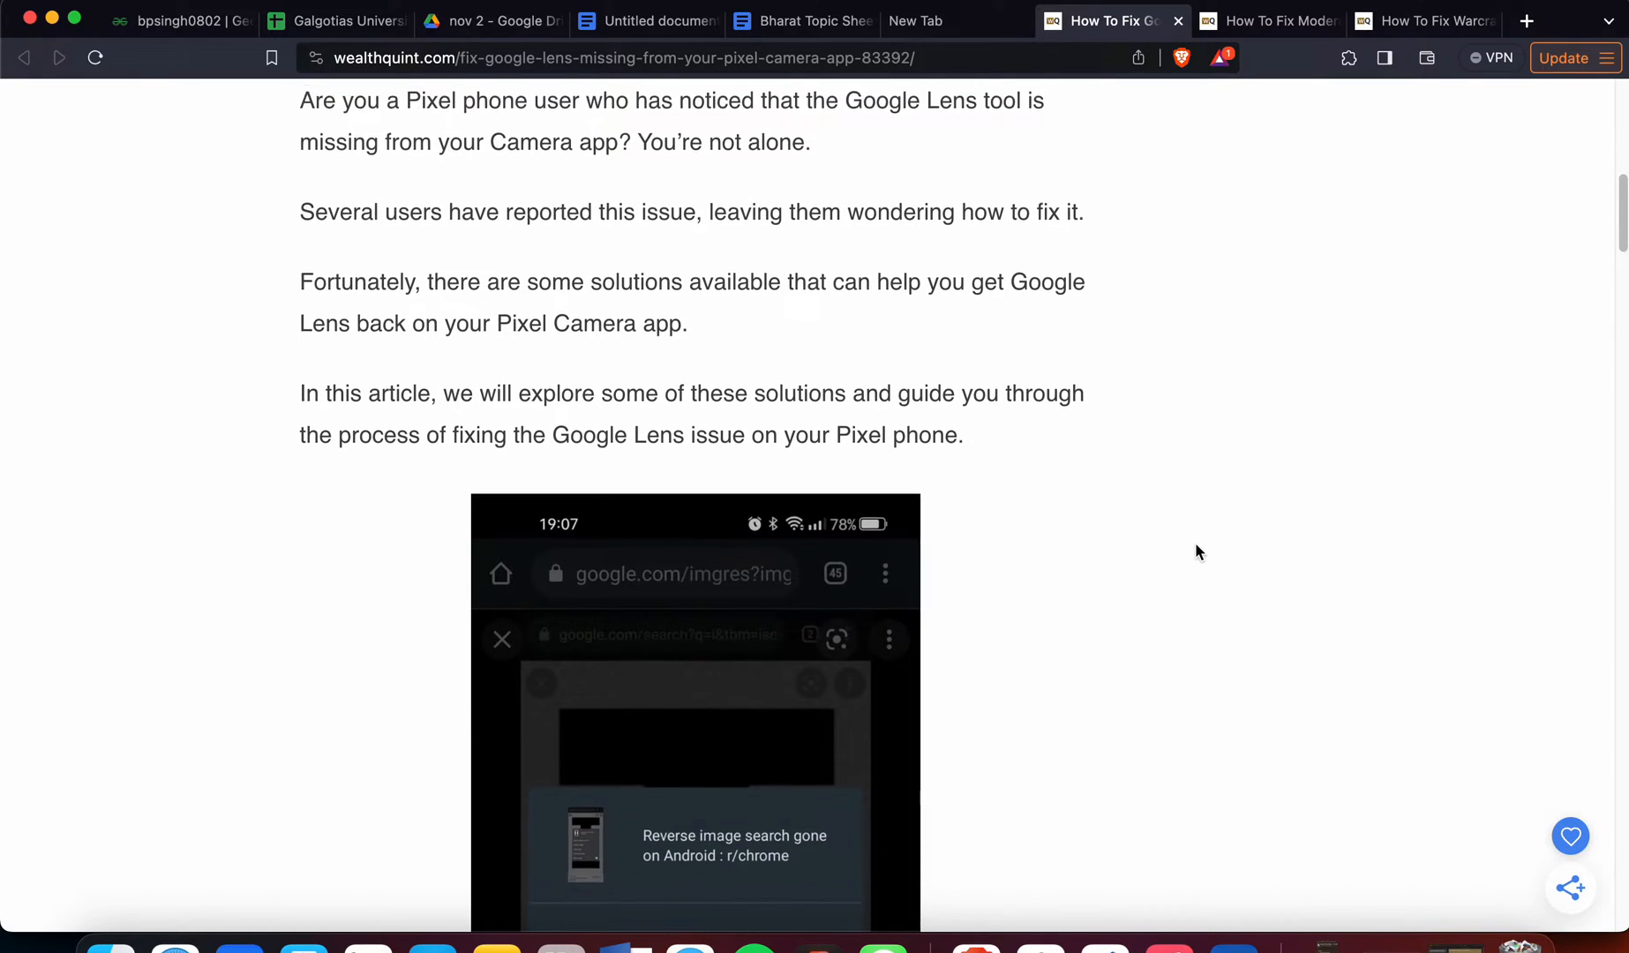
pyautogui.scroll(-3)
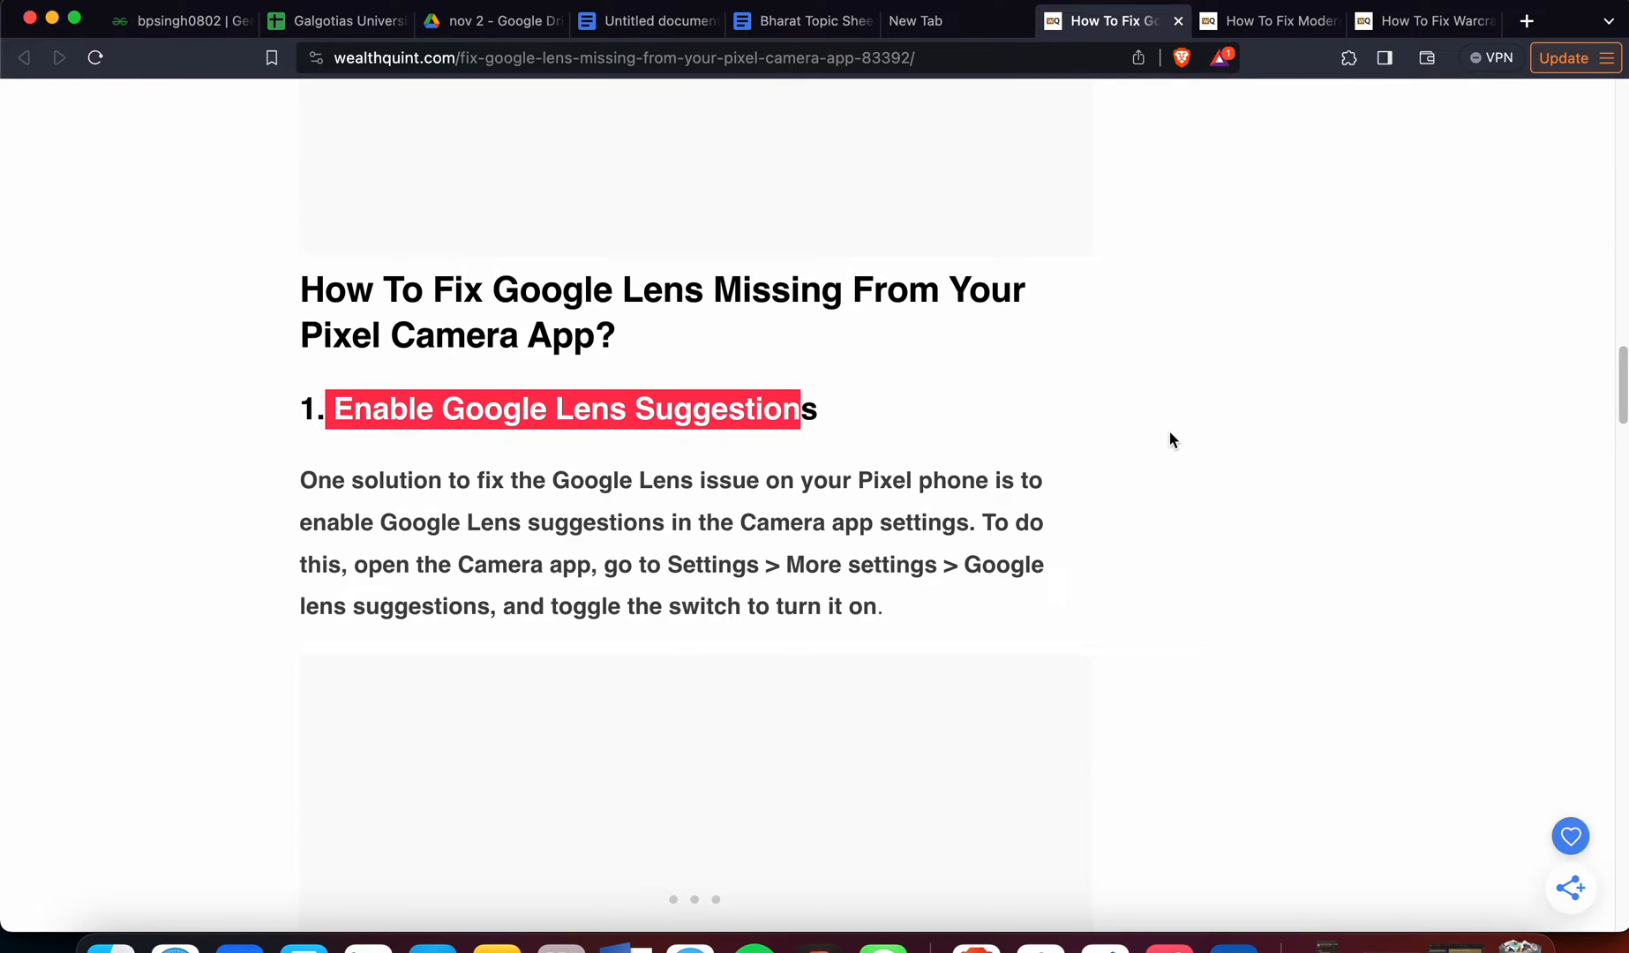
pyautogui.moveTo(524, 512)
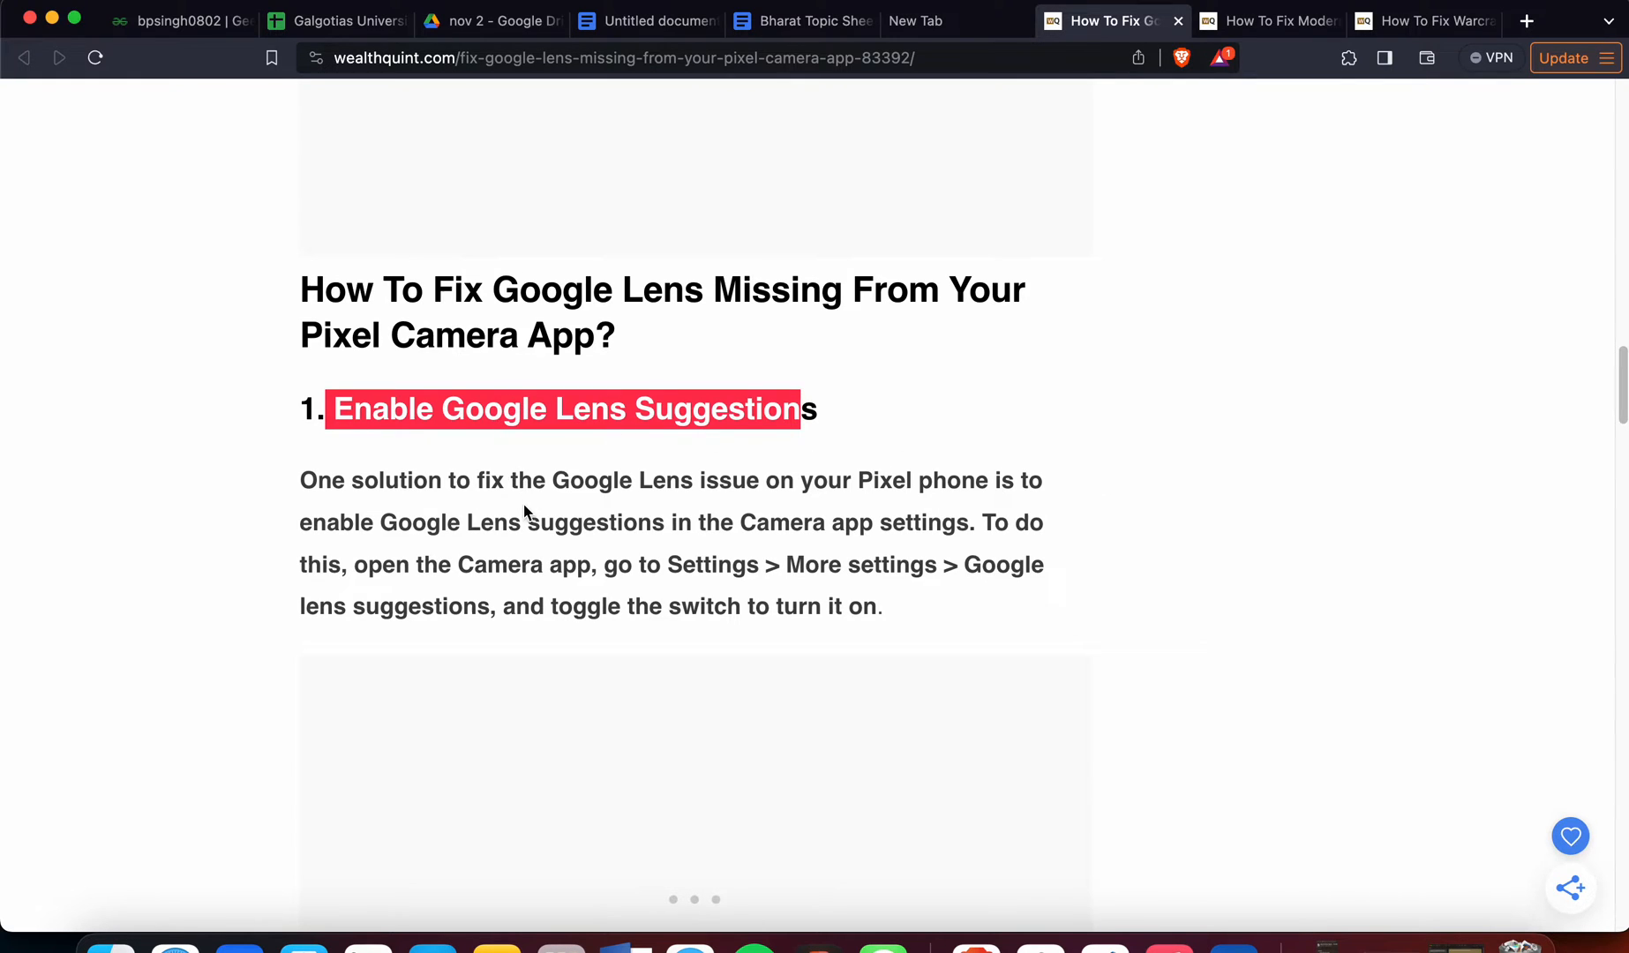
pyautogui.moveTo(469, 564)
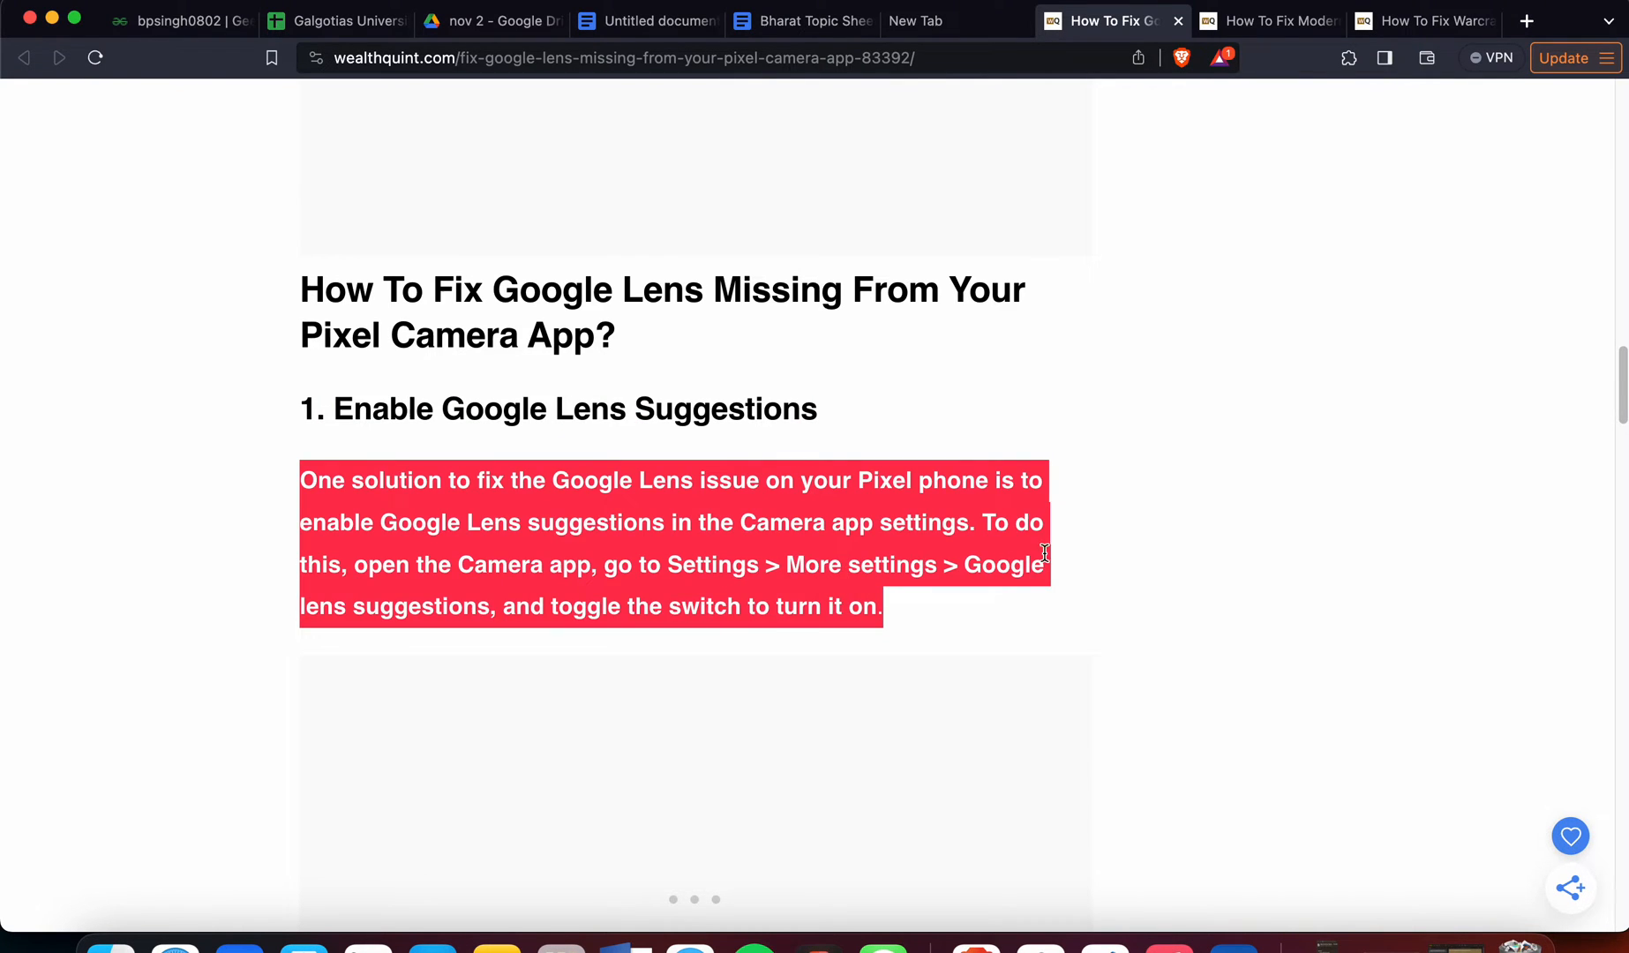
# Step: Clear the selection on fix 1's paragraph and scroll to fix 2, cleaning the lens and laser
pyautogui.click(164, 365)
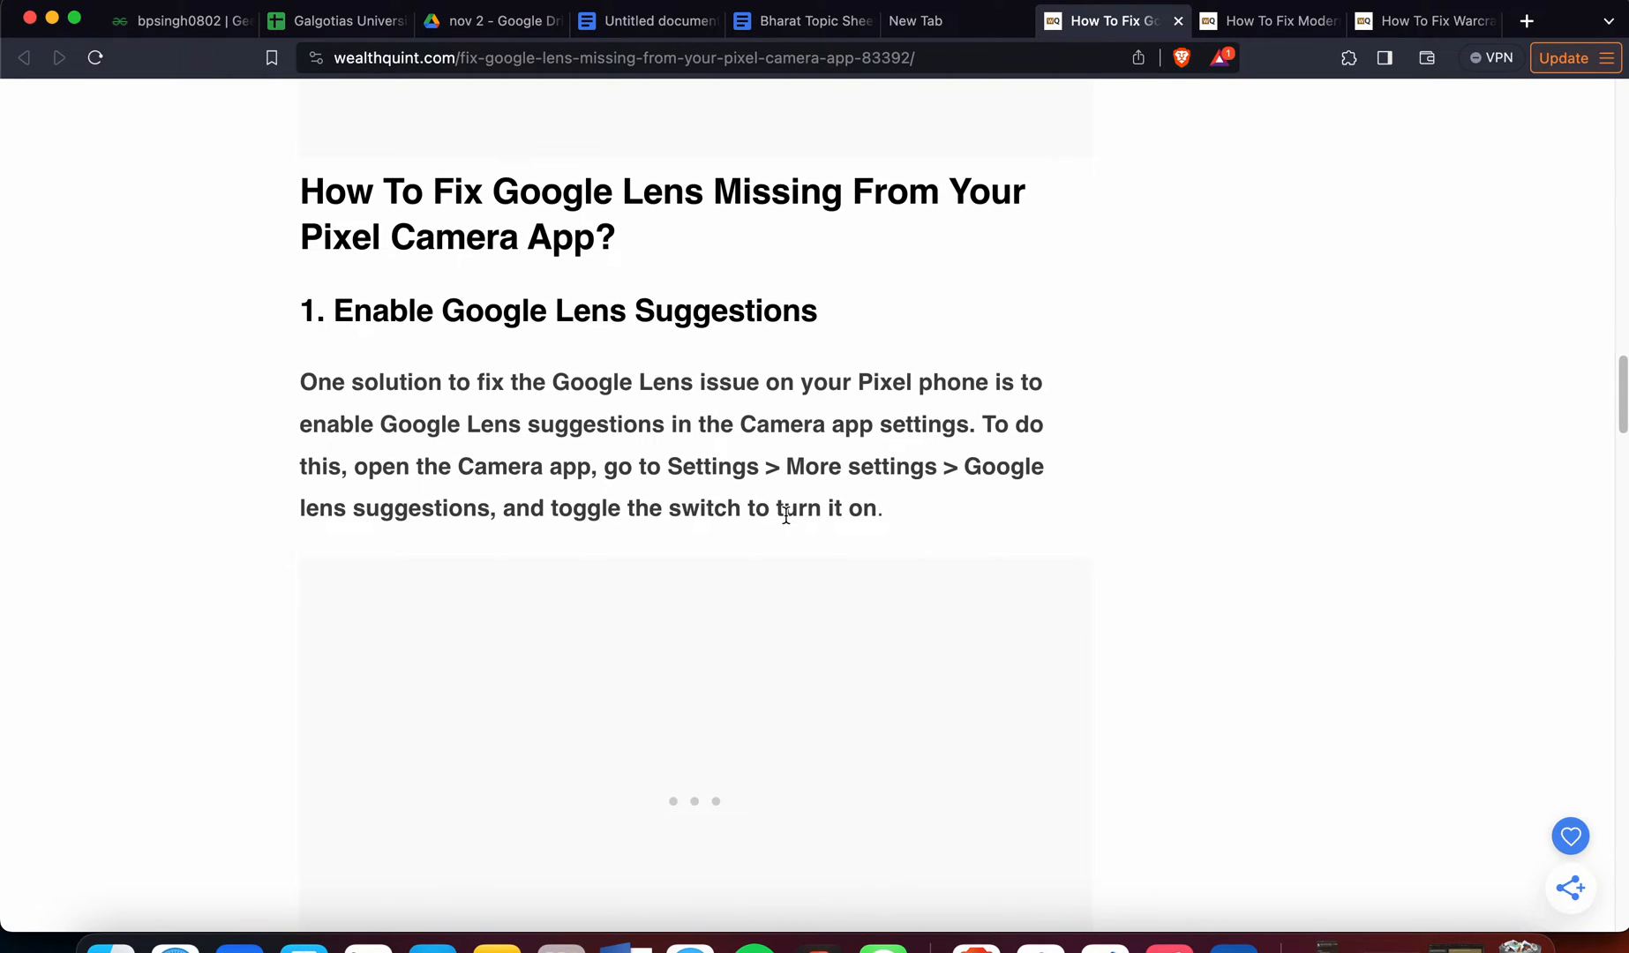
pyautogui.scroll(-3)
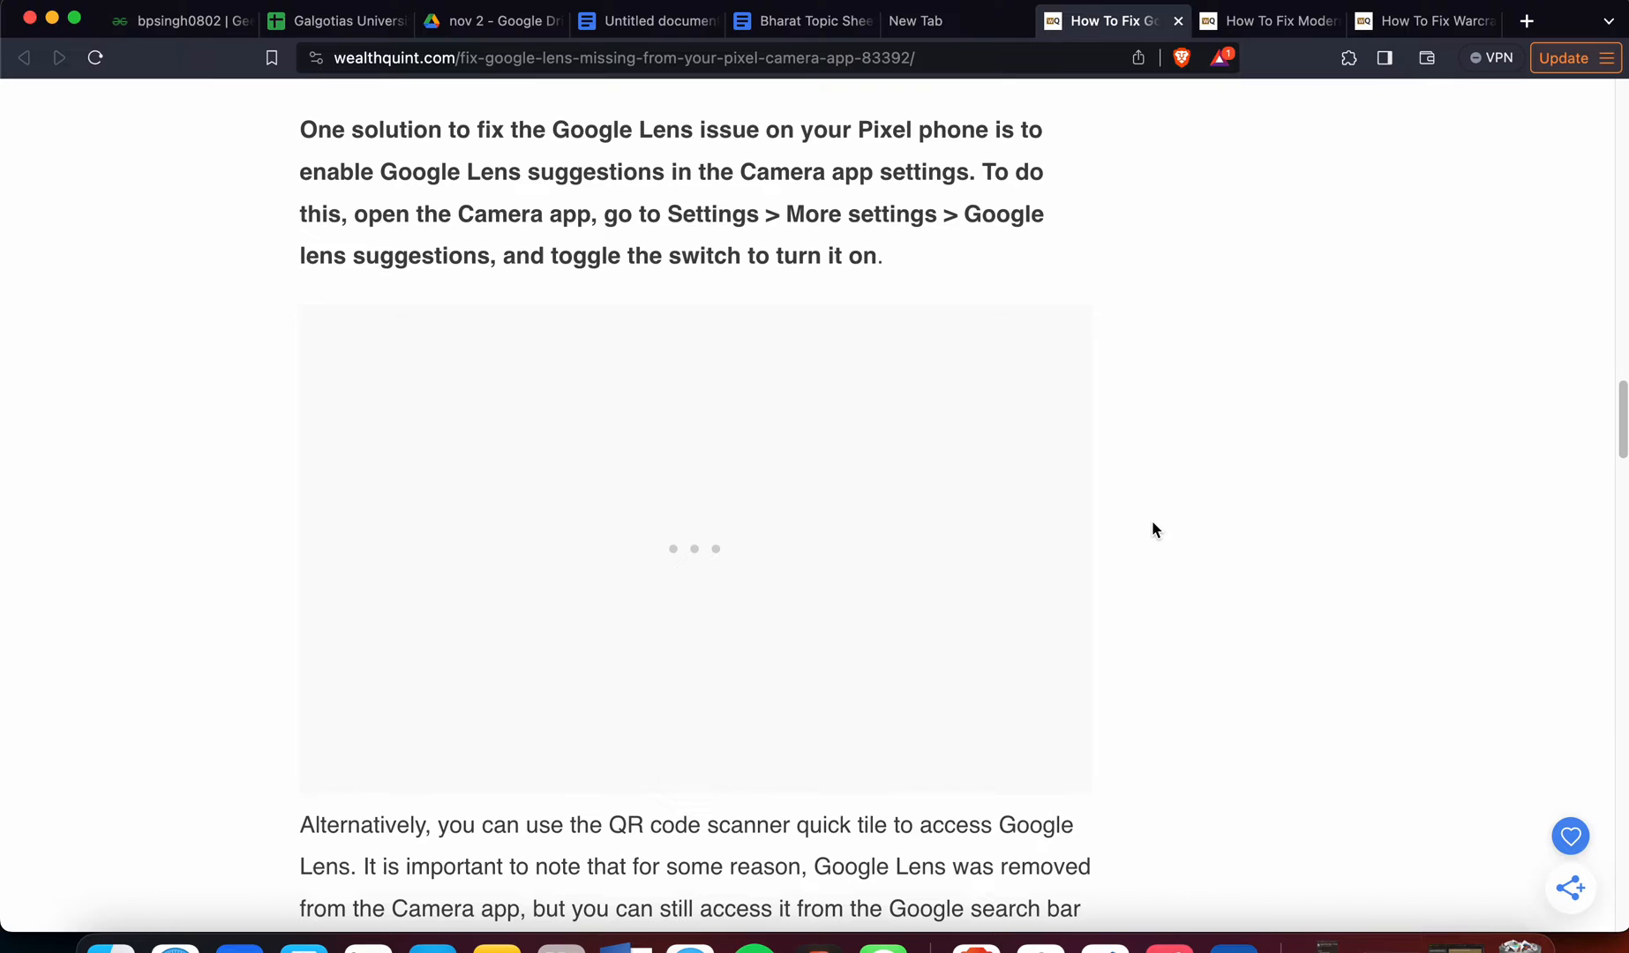
pyautogui.scroll(-3)
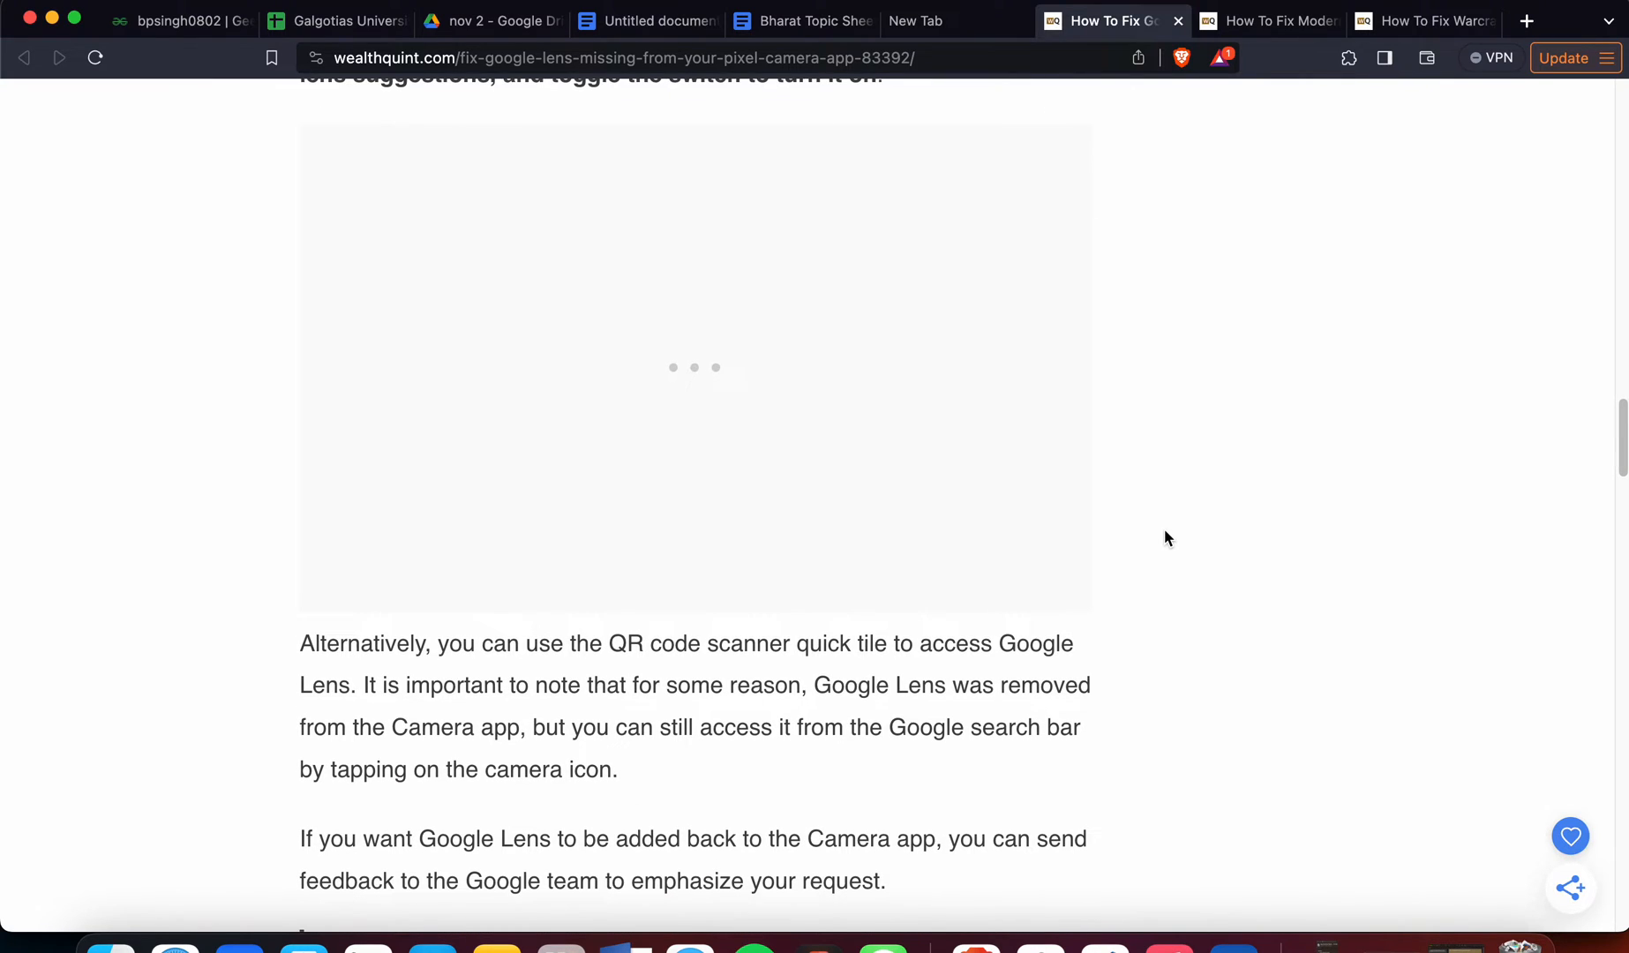
pyautogui.moveTo(839, 519)
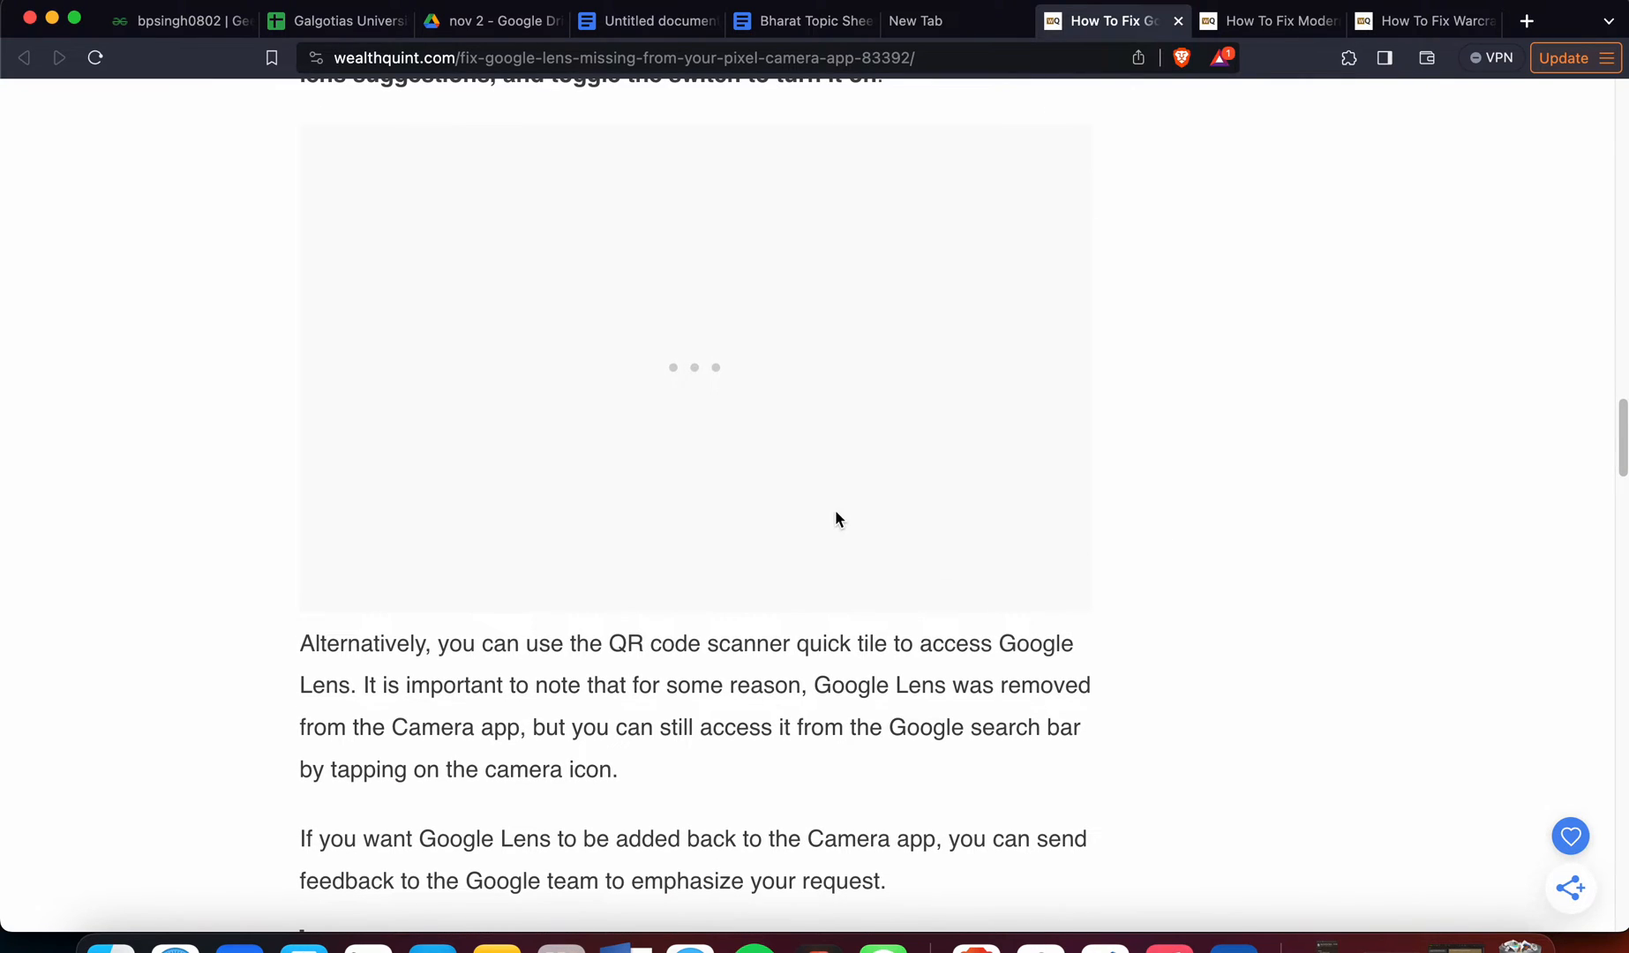
pyautogui.moveTo(1349, 496)
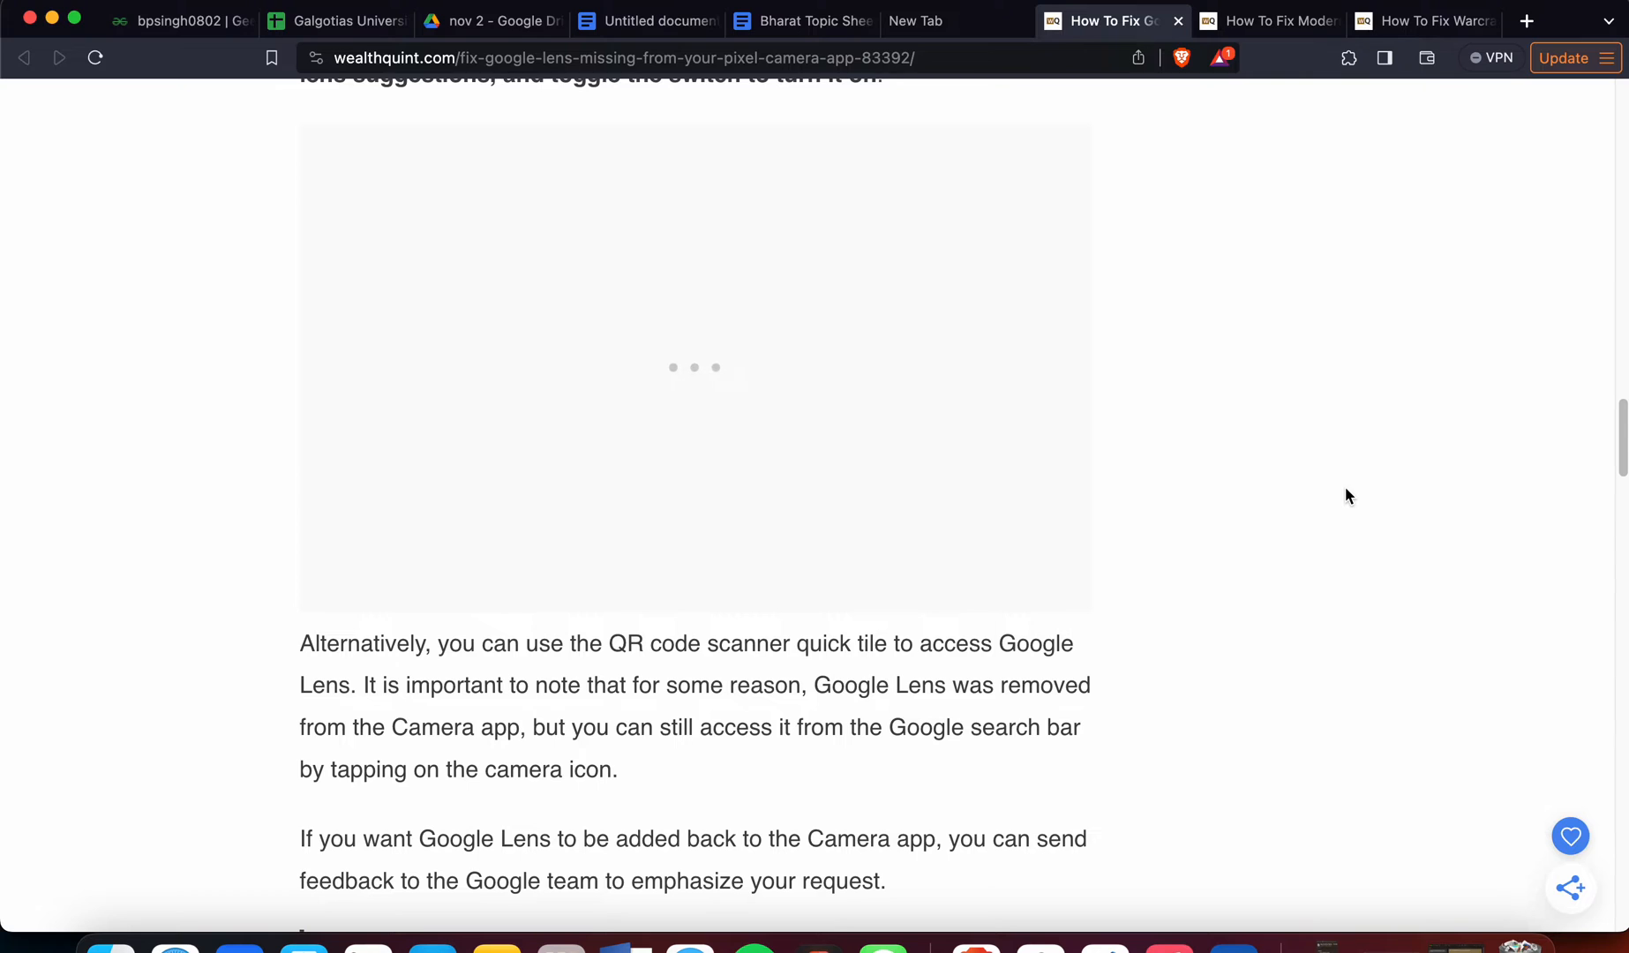
pyautogui.scroll(-3)
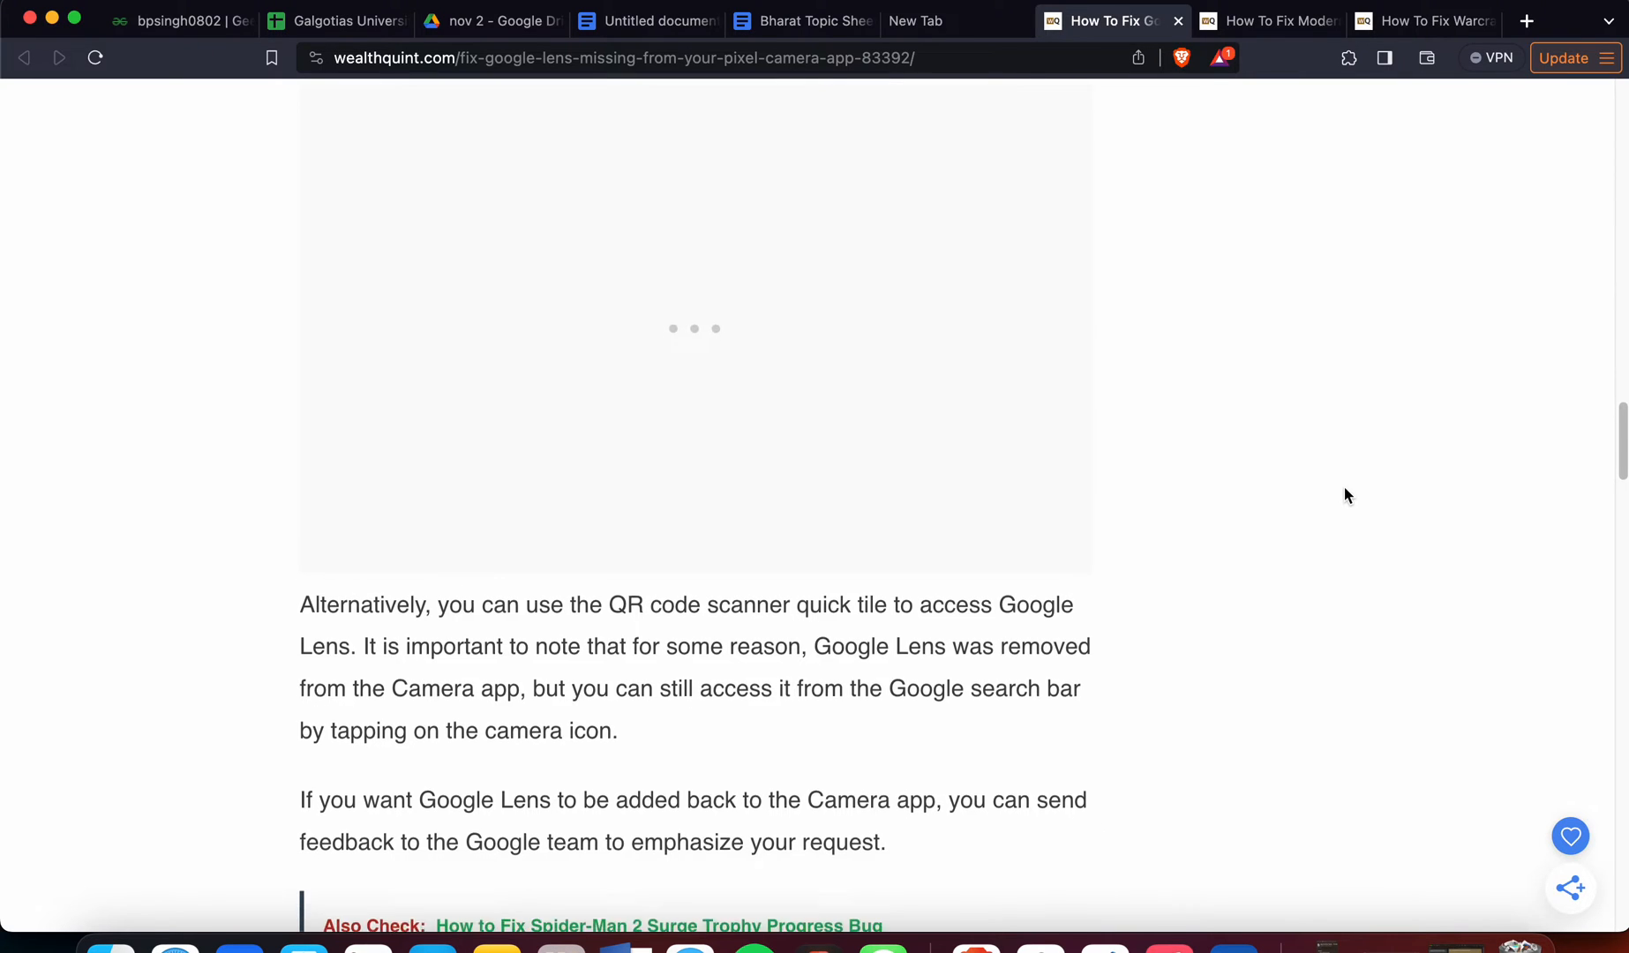
pyautogui.scroll(-3)
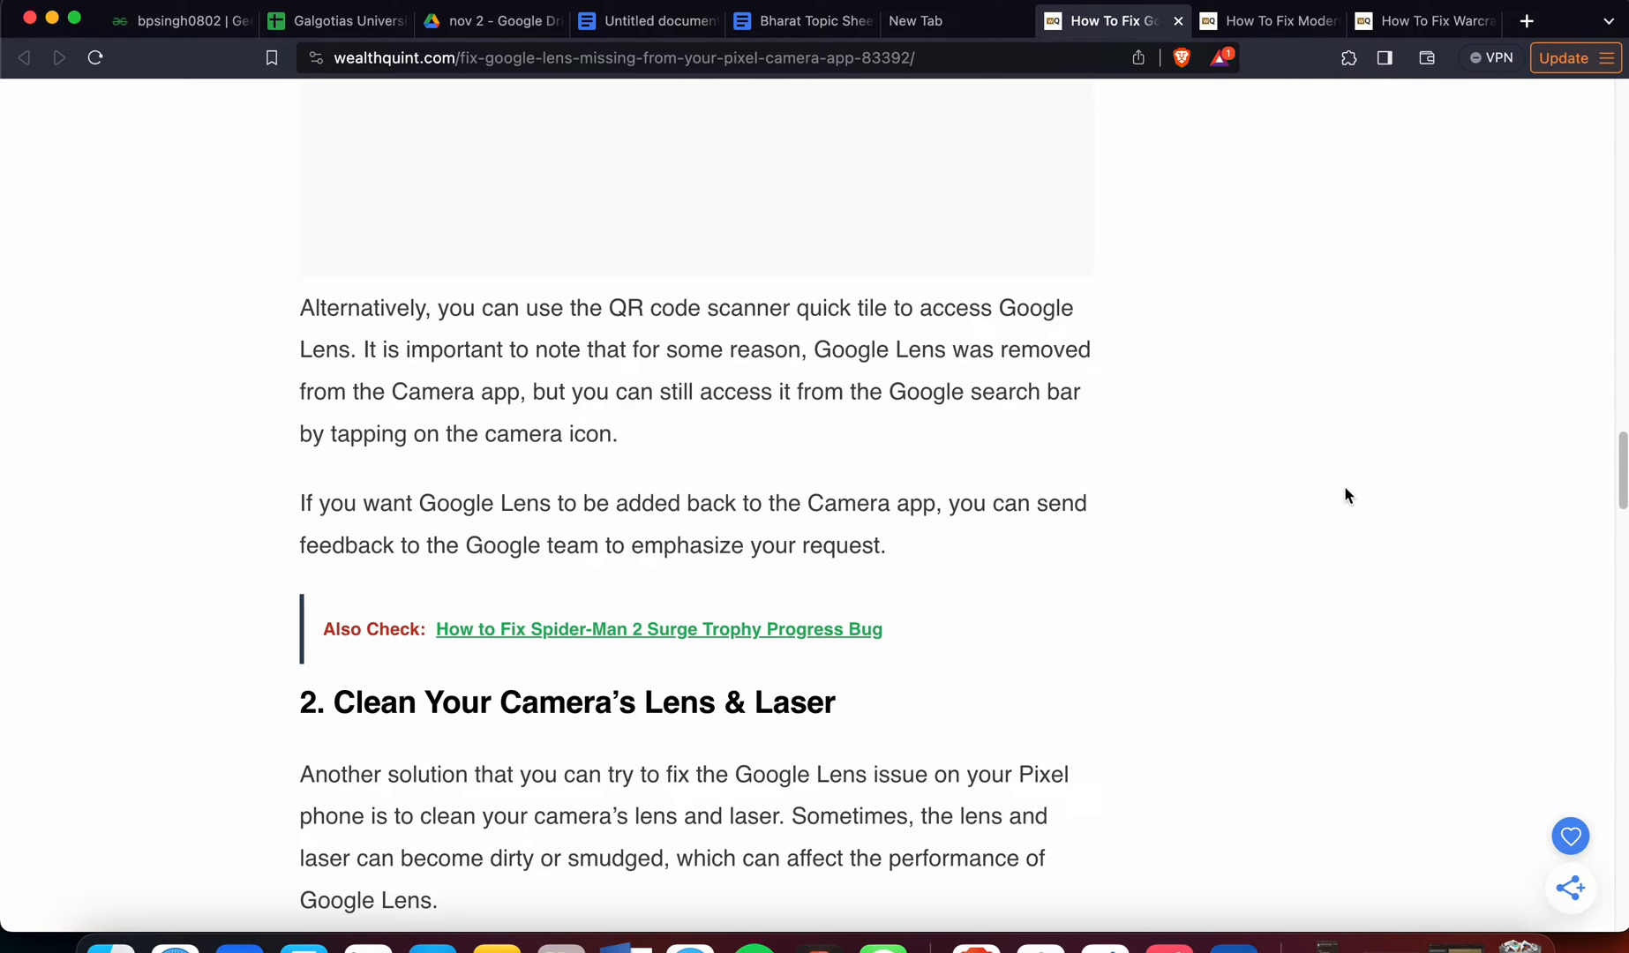
# Step: Scroll through fix 2's lens-cleaning advice until the '3. Check For Updates' heading shows
pyautogui.scroll(-3)
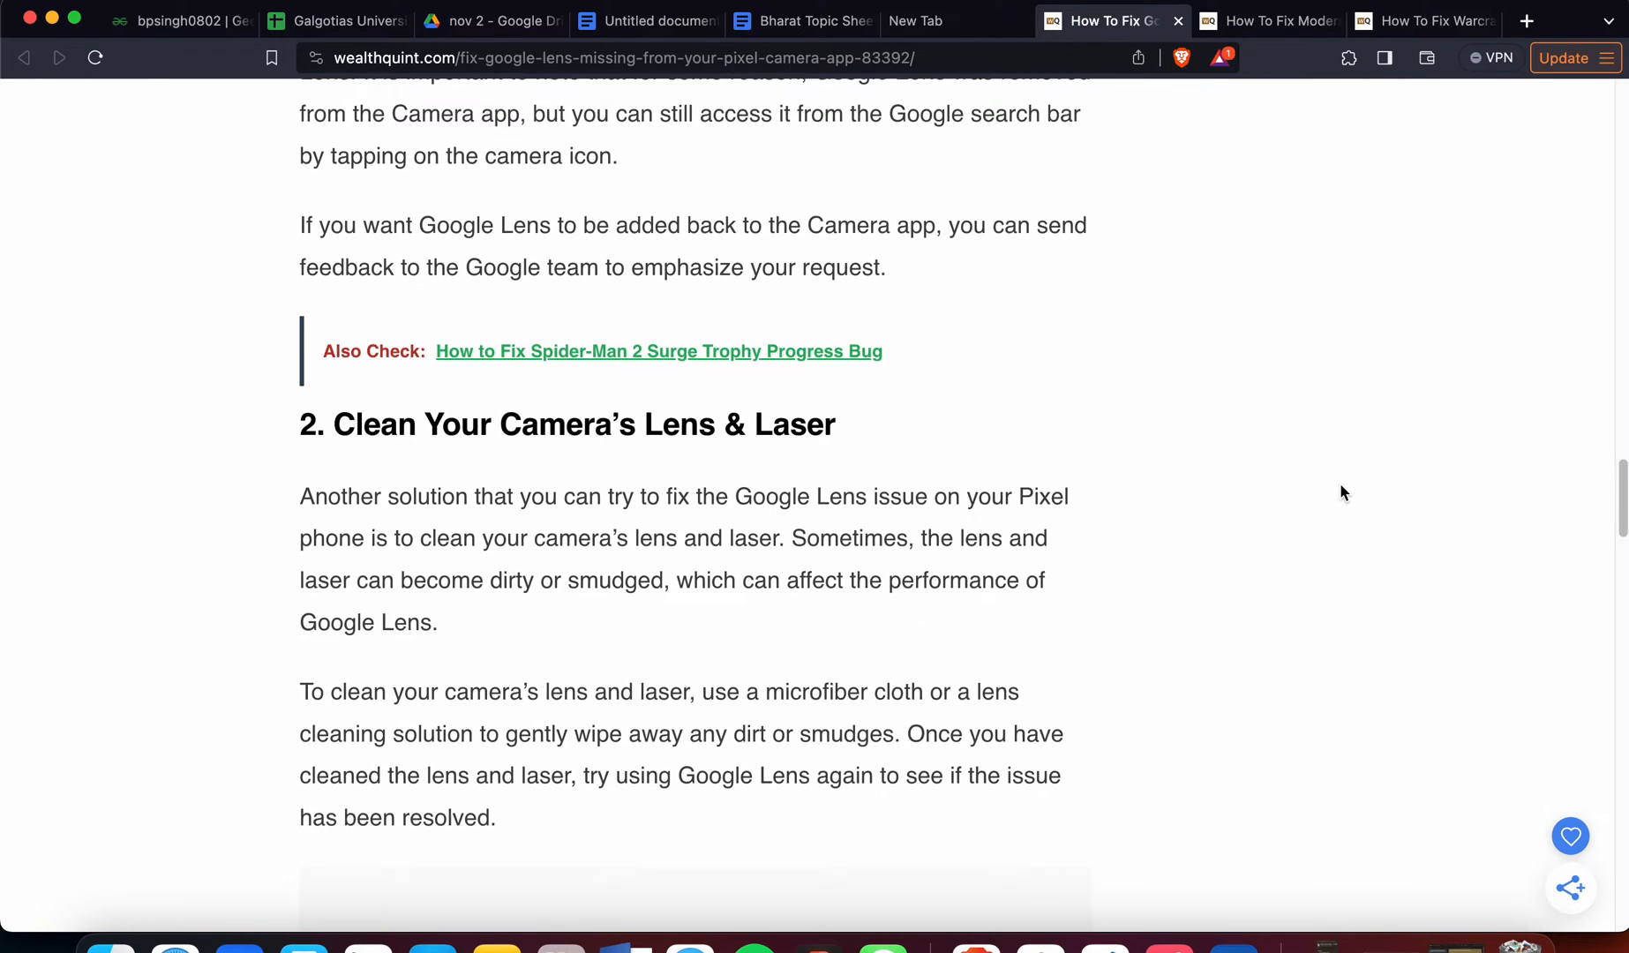
pyautogui.scroll(-3)
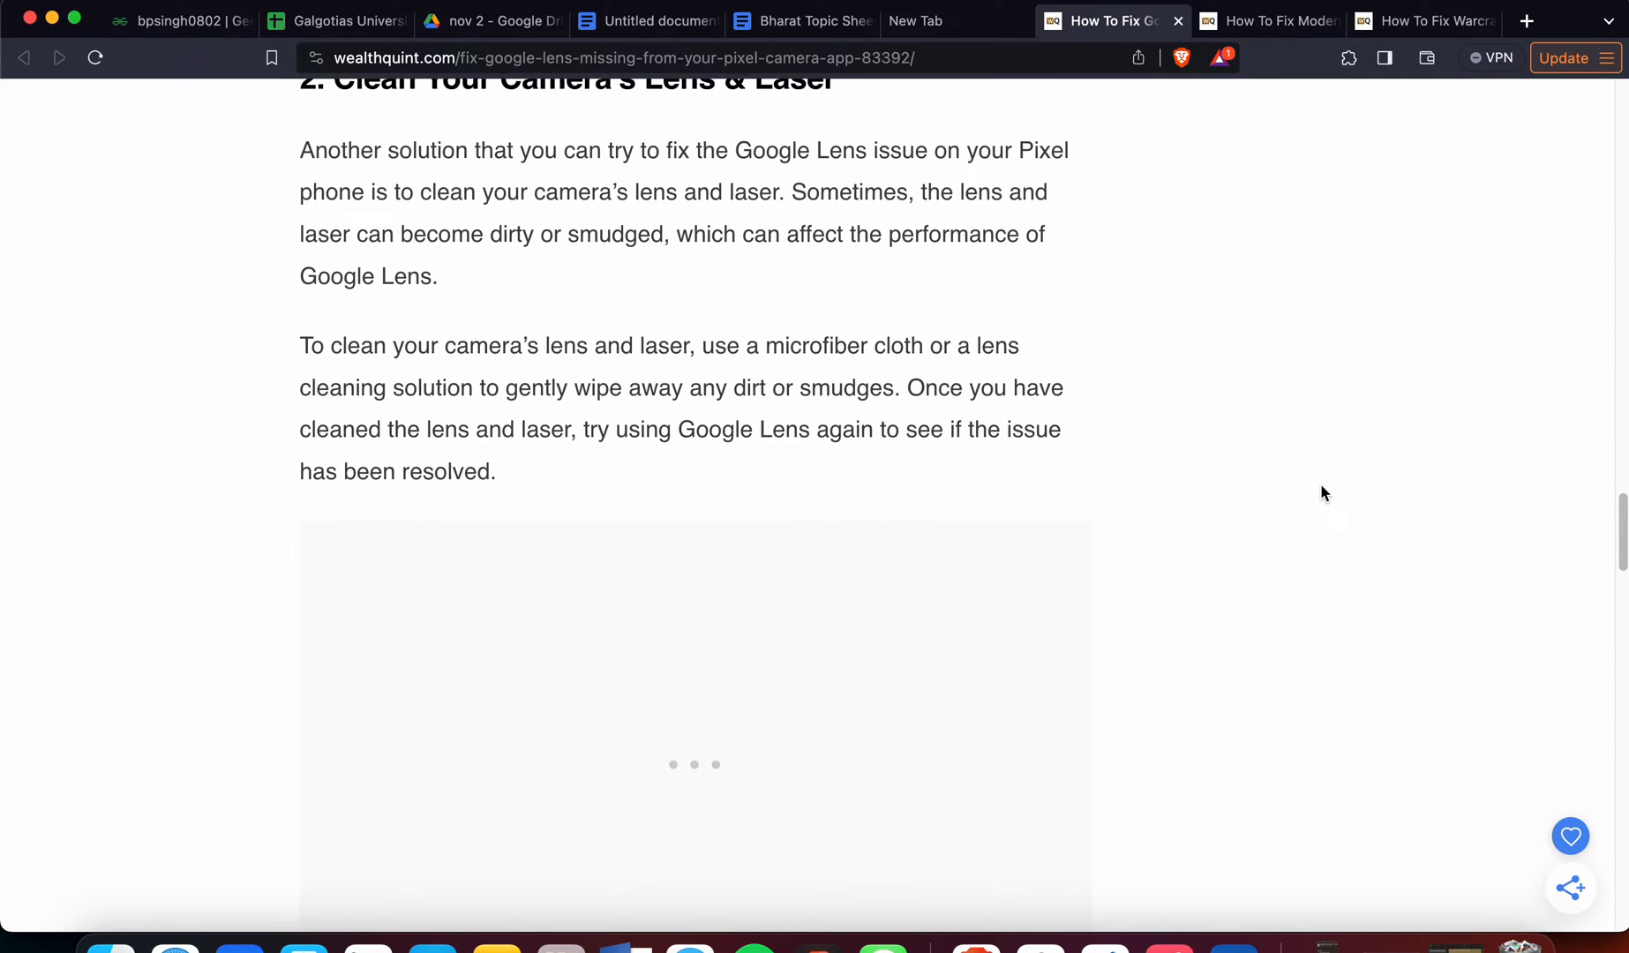
pyautogui.scroll(-3)
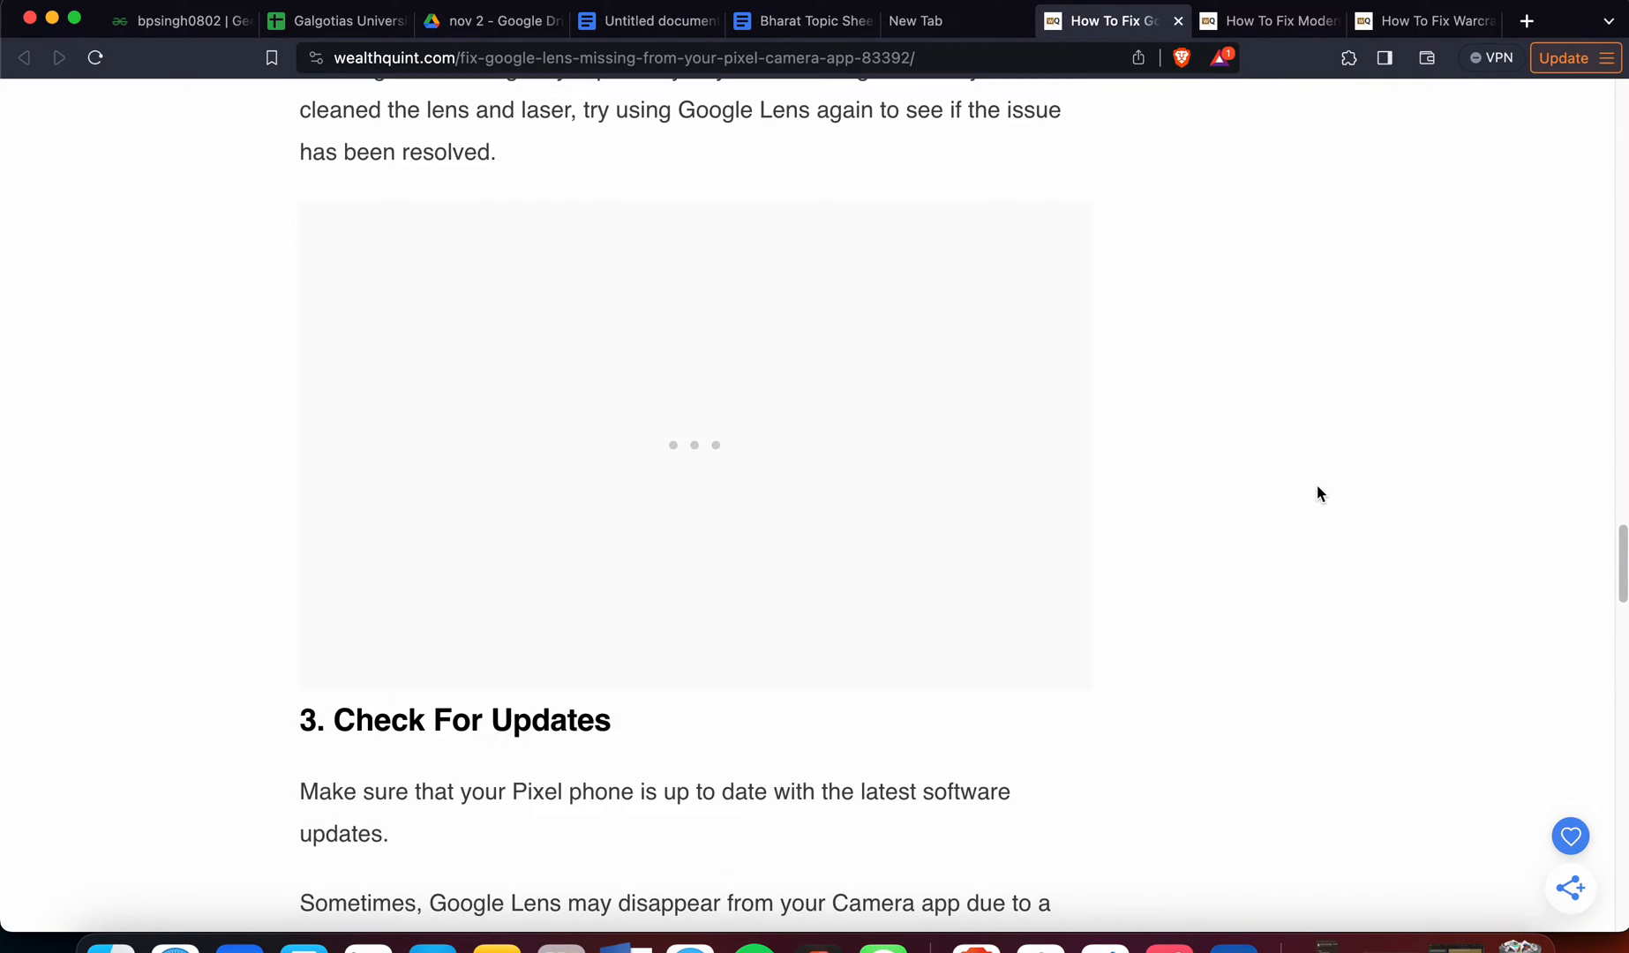
# Step: Scroll through fixes 3 and 4 to the '5. Reinstall Google Lens' heading
pyautogui.scroll(-3)
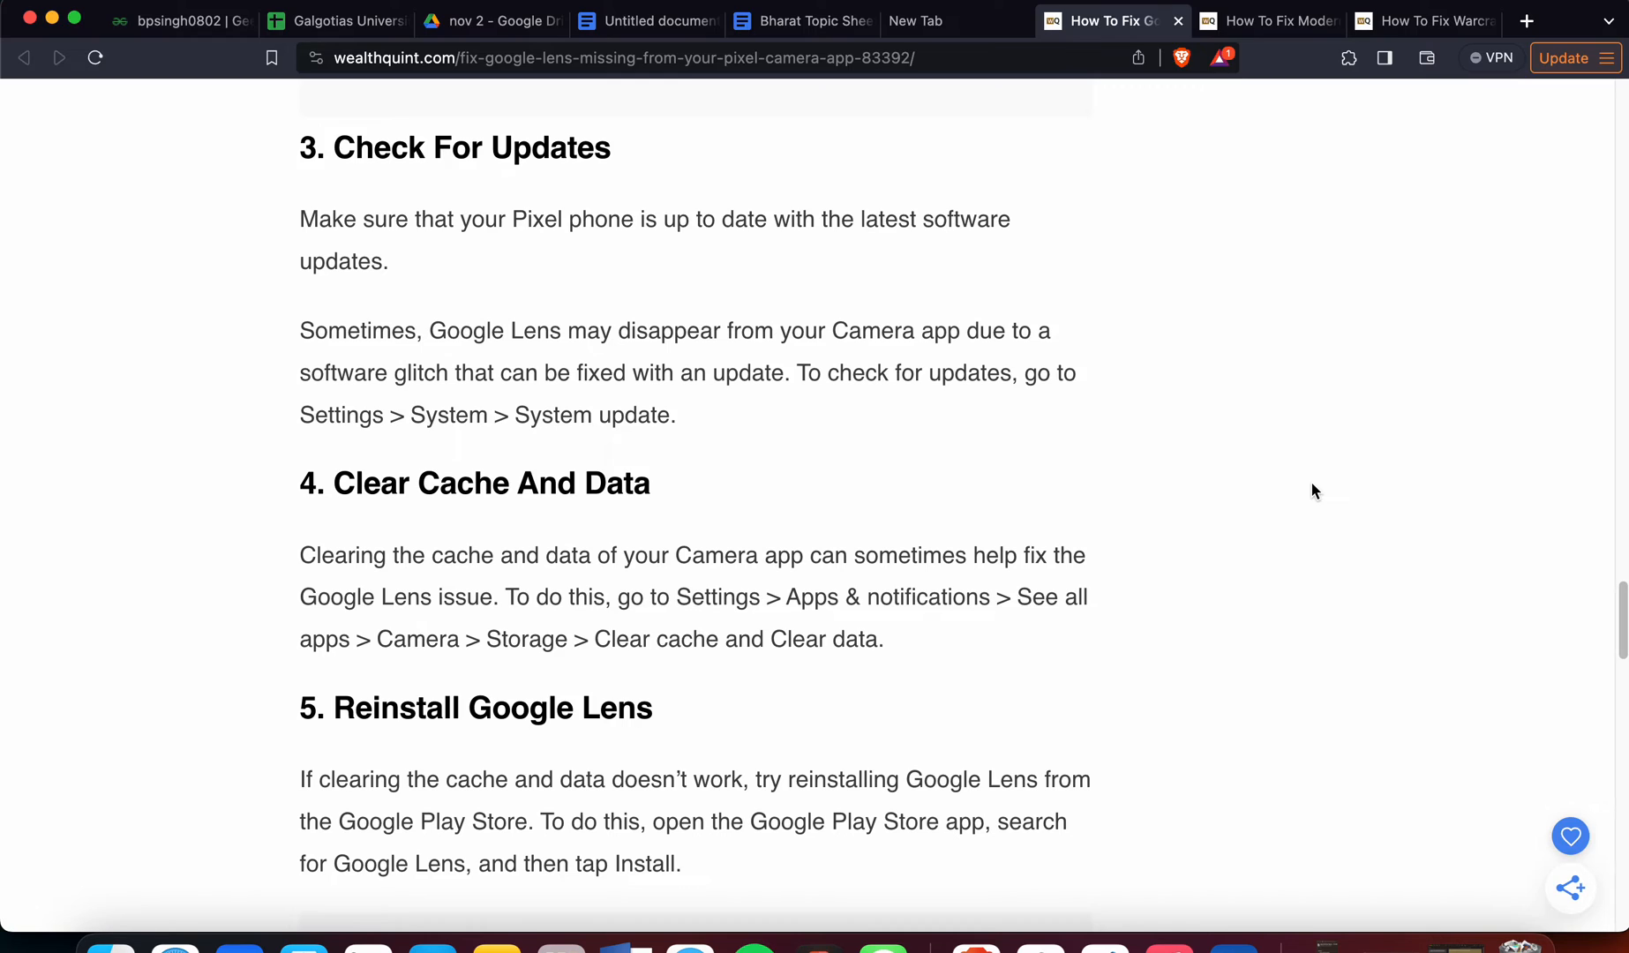
pyautogui.scroll(-3)
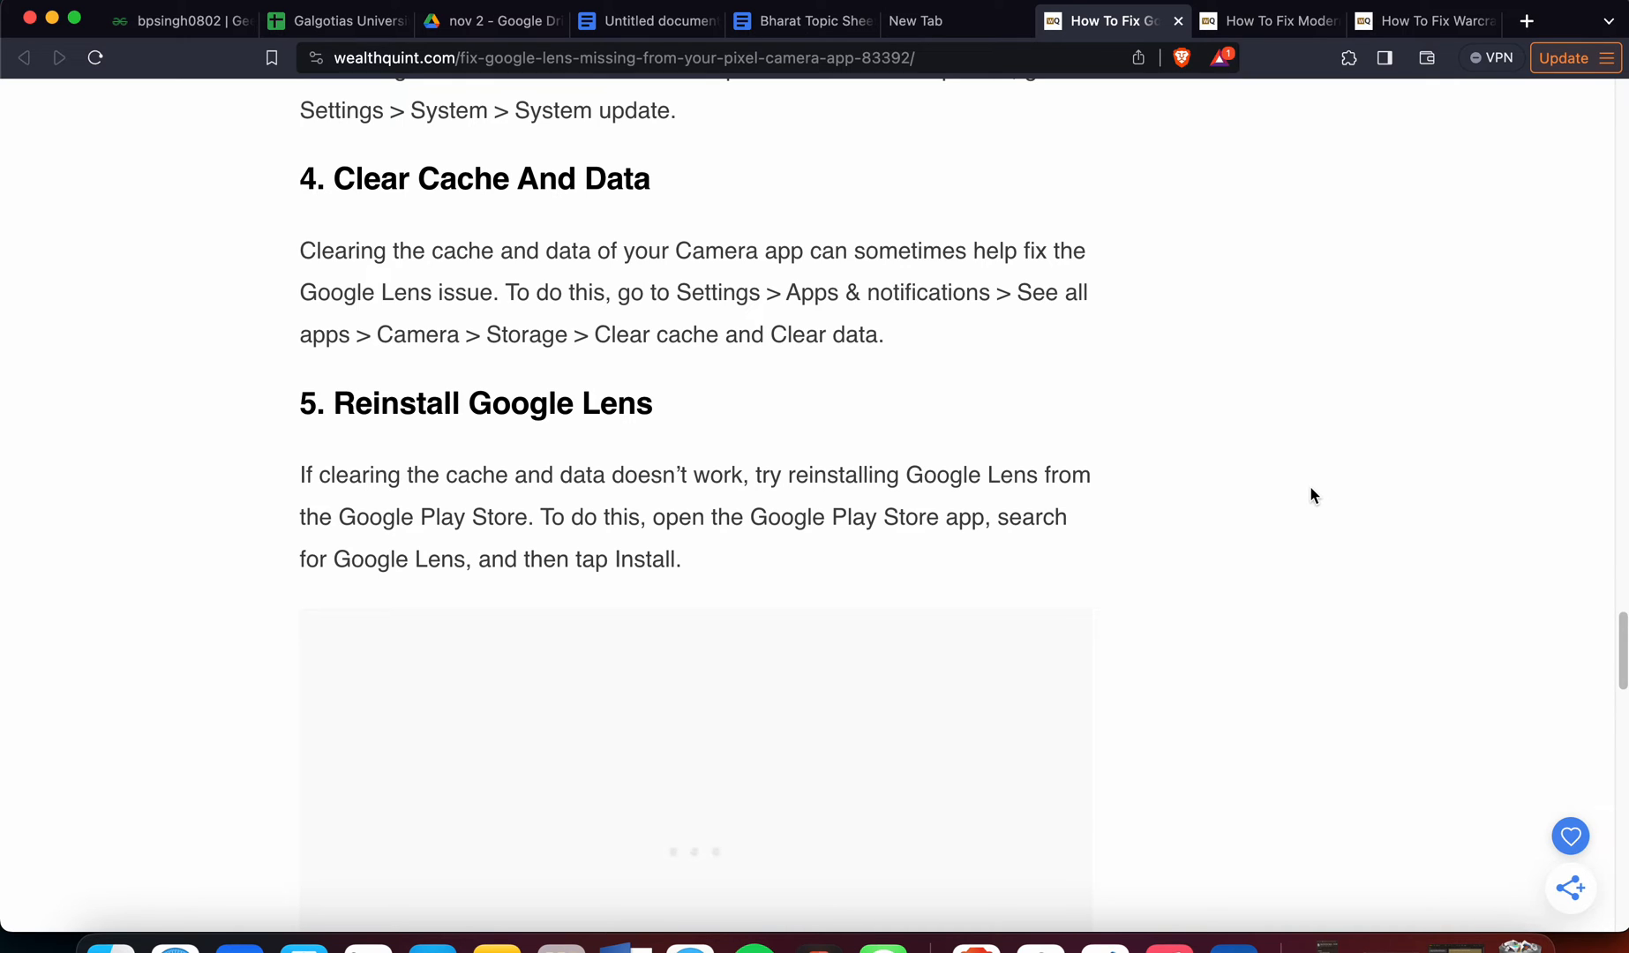
# Step: Scroll a little further to show fix 5's reinstall instructions and the Also Check link
pyautogui.scroll(-3)
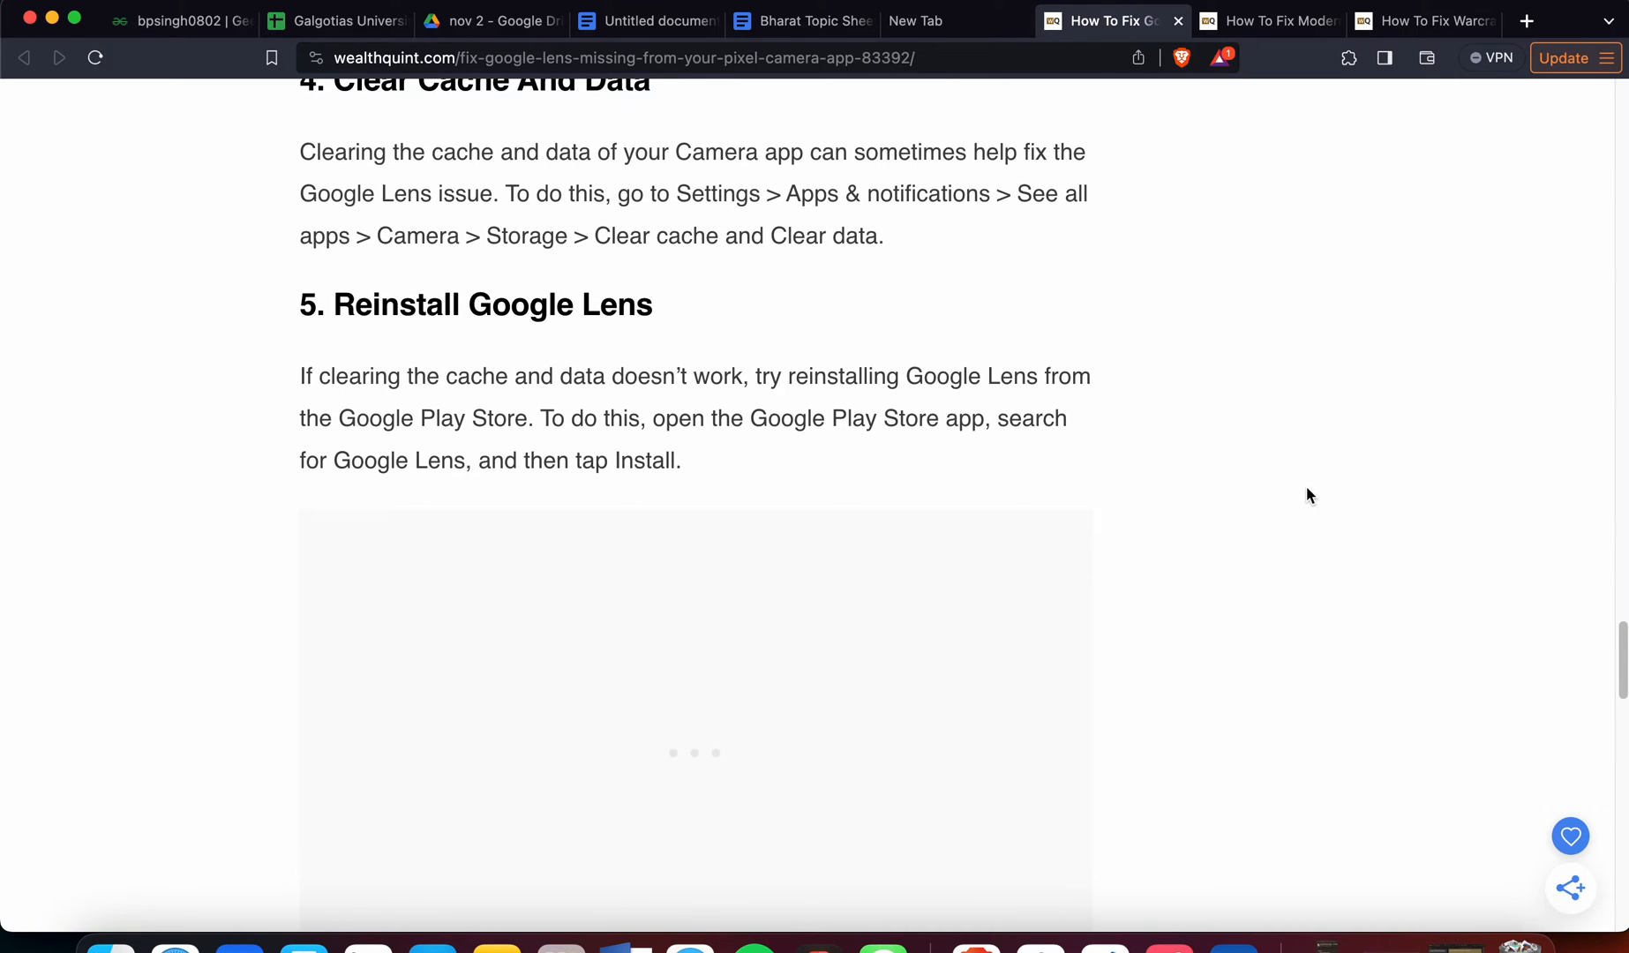
pyautogui.scroll(-3)
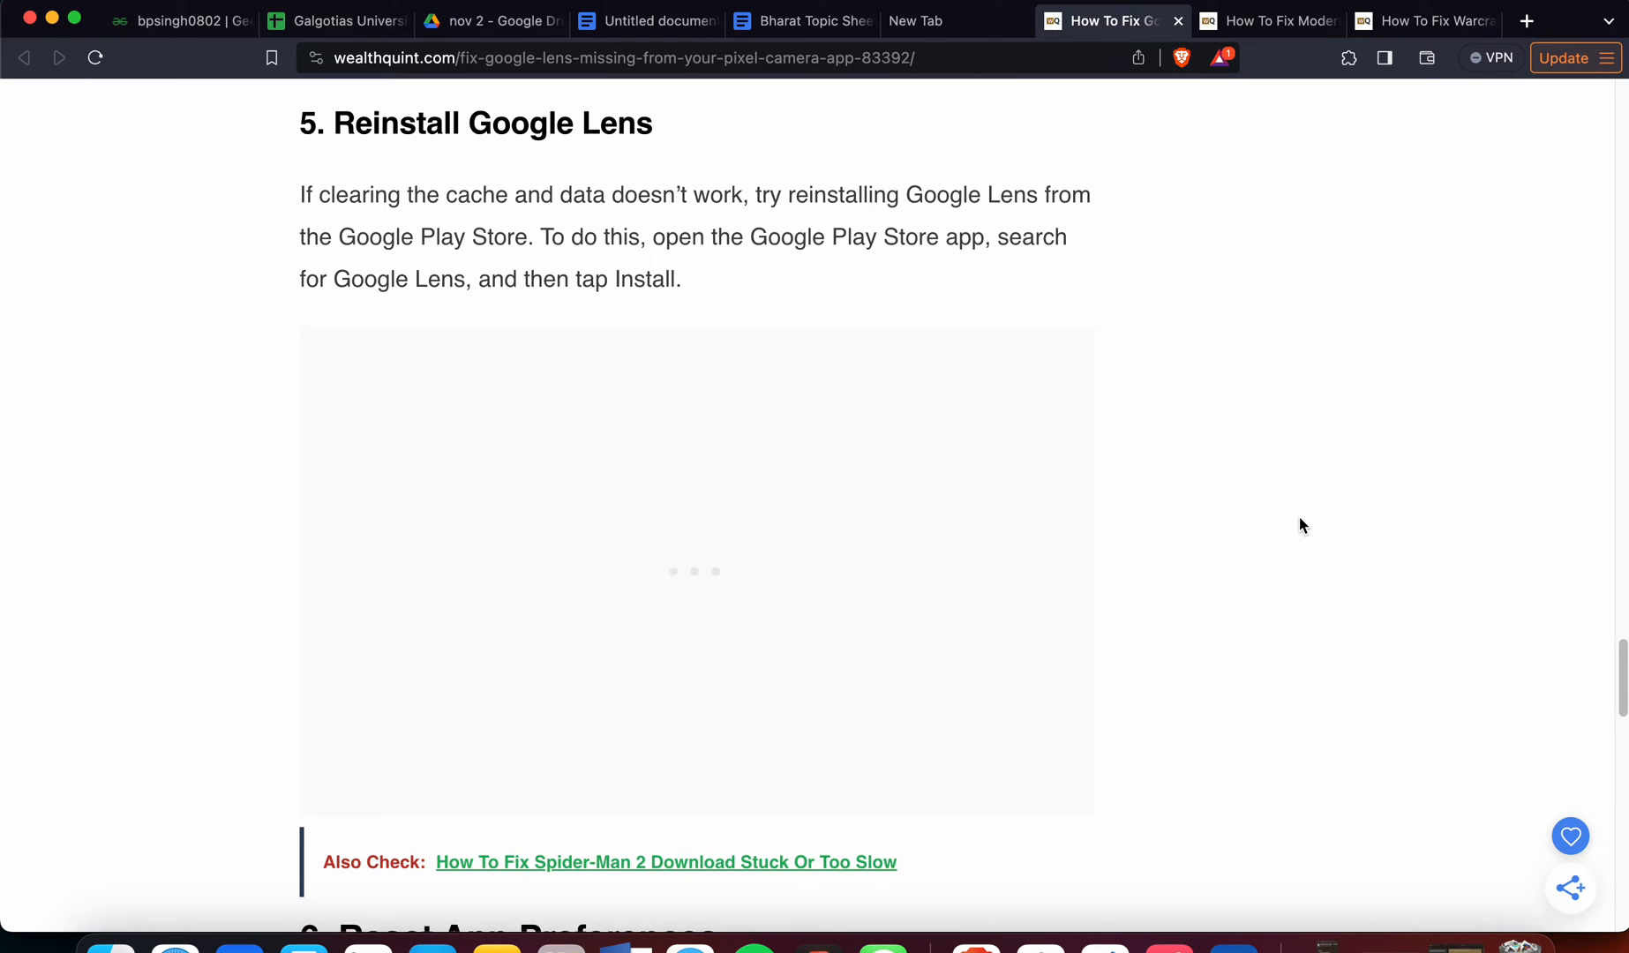
# Step: Scroll to fix 6, Reset App Preferences, and the Similar Posts list at the end
pyautogui.scroll(-3)
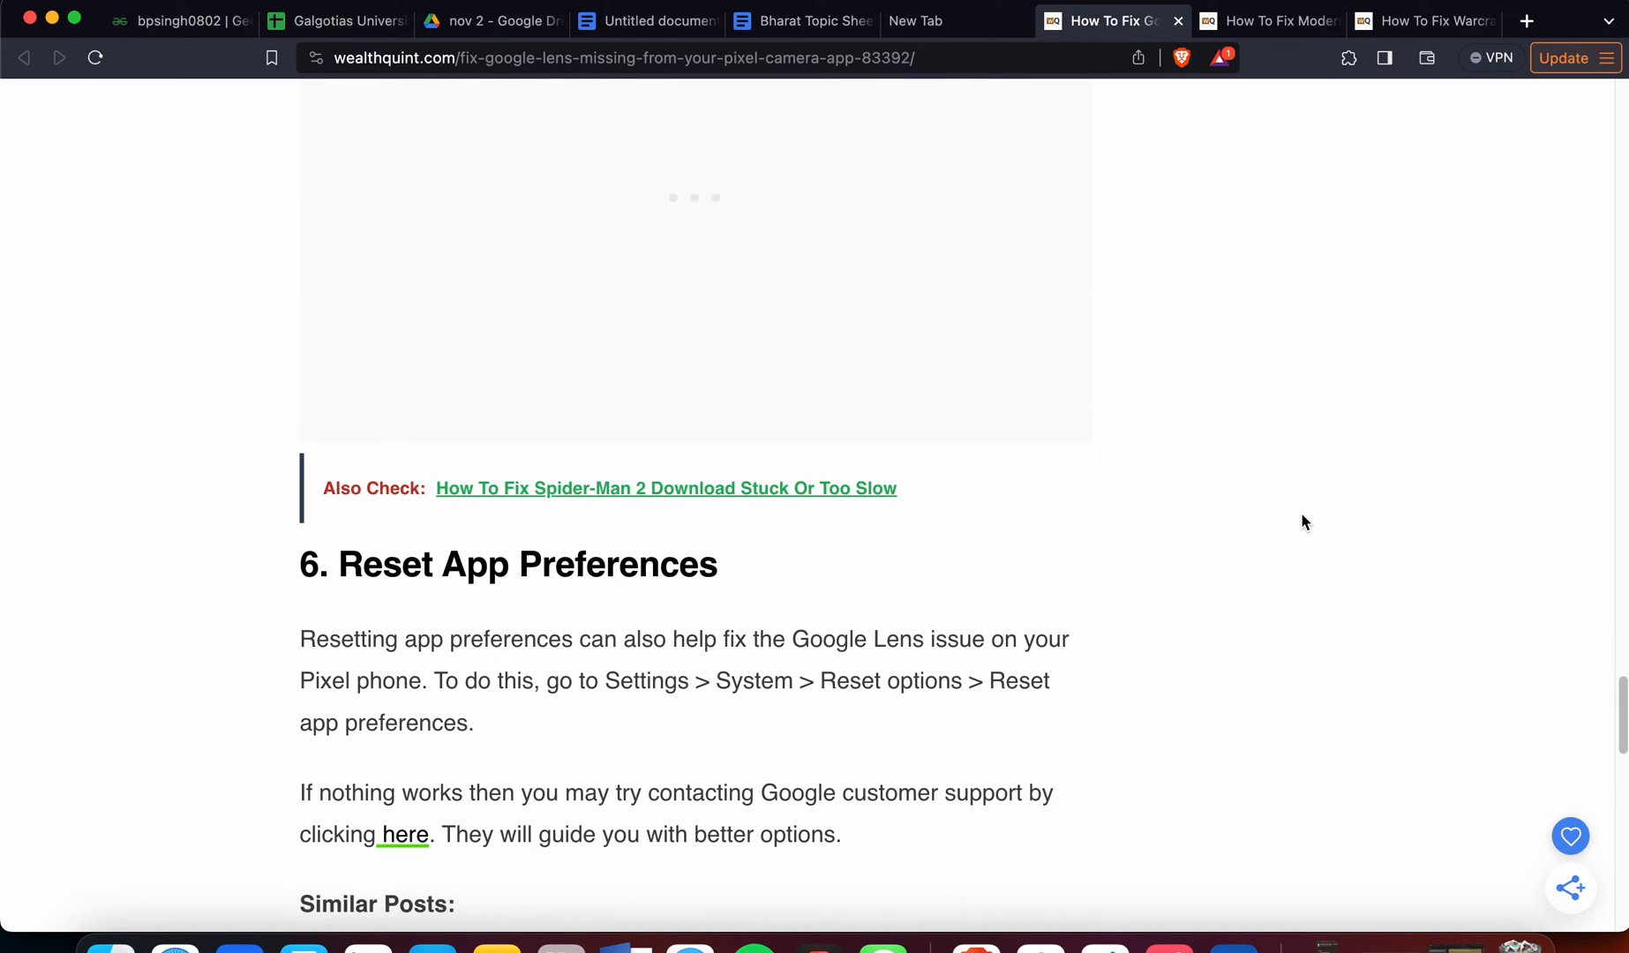
pyautogui.scroll(-3)
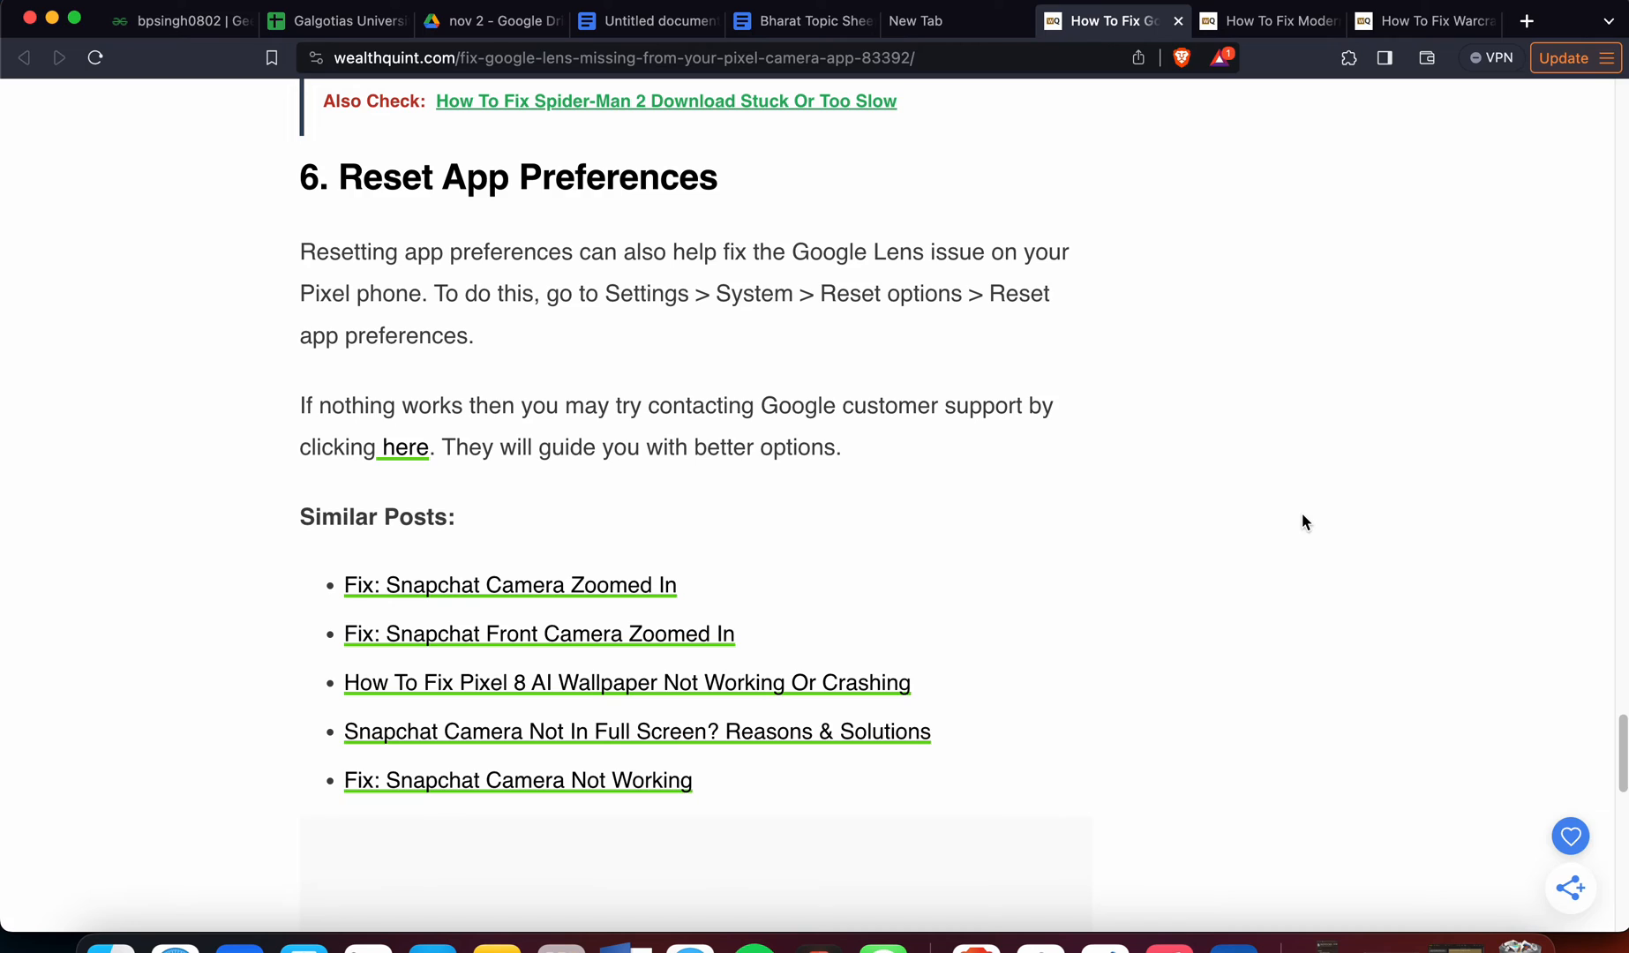